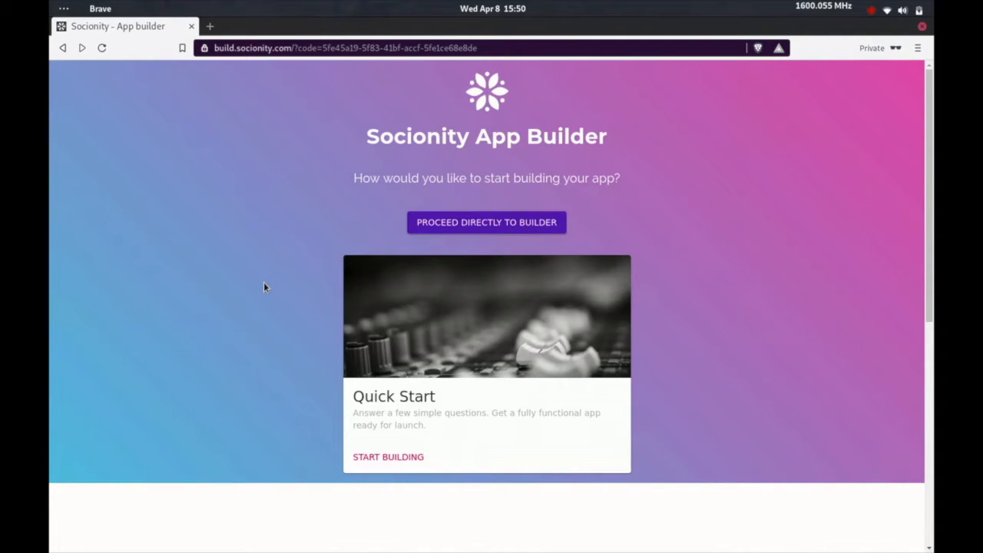
pyautogui.moveTo(255, 350)
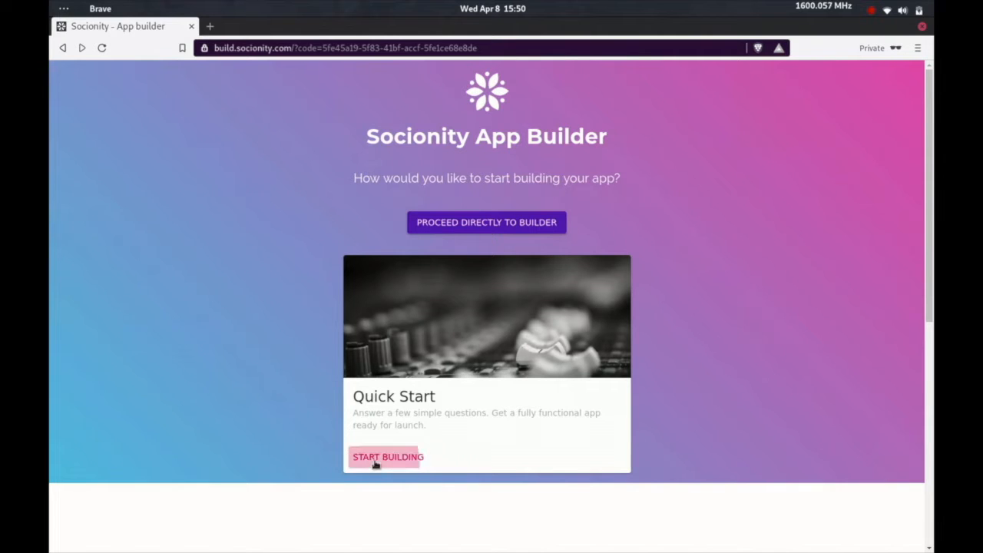
# Begin the Quick Start wizard and enter 'movies app' as the app name
pyautogui.click(387, 456)
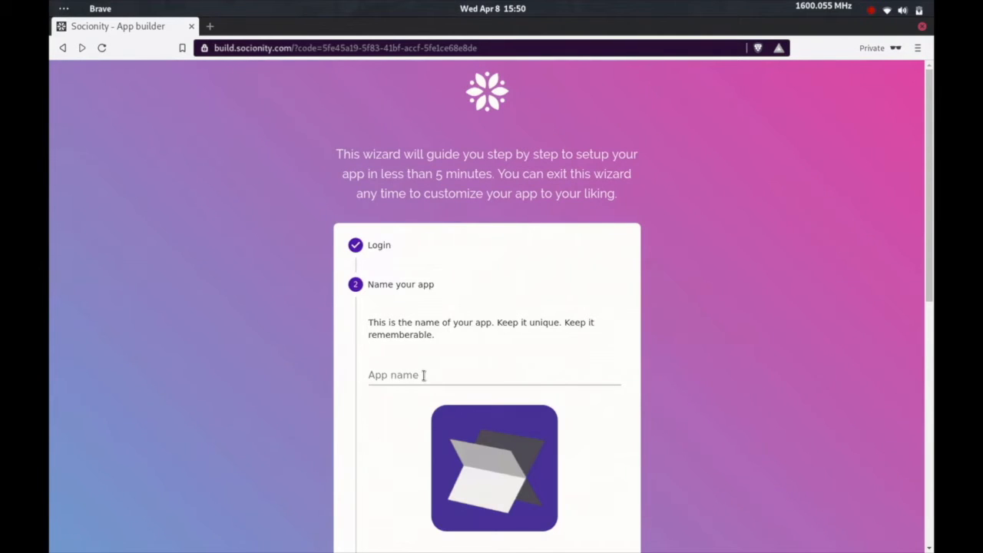
pyautogui.click(491, 375)
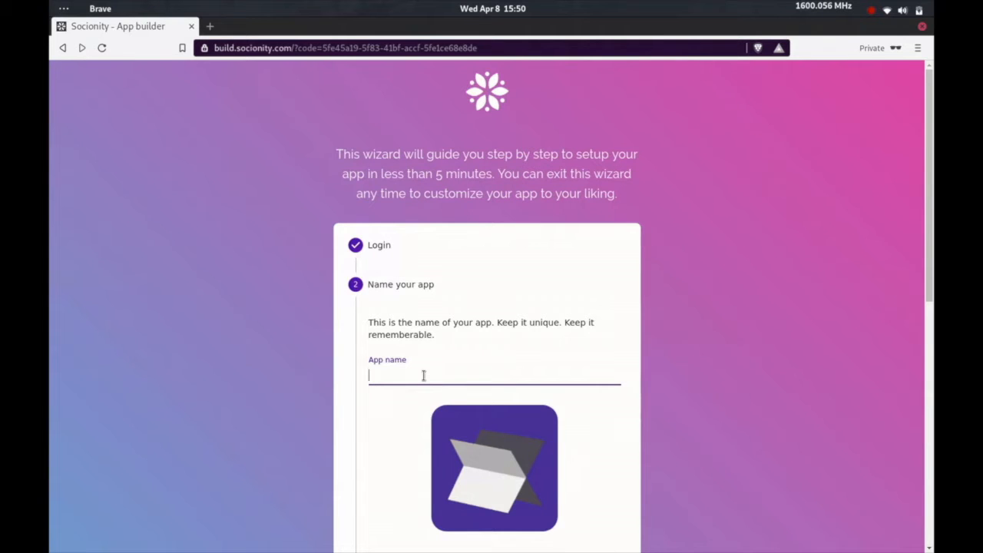
pyautogui.write('moies app')
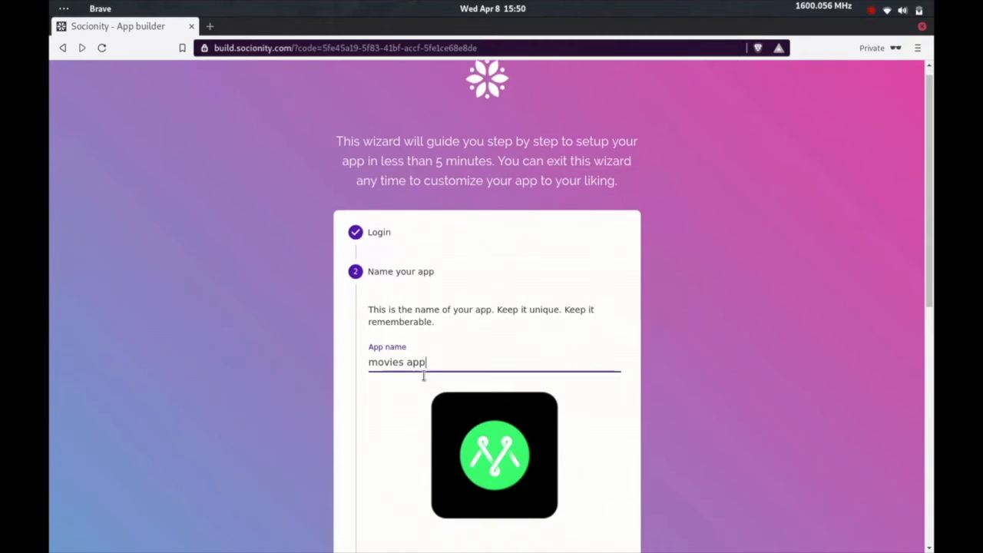
pyautogui.scroll(-3)
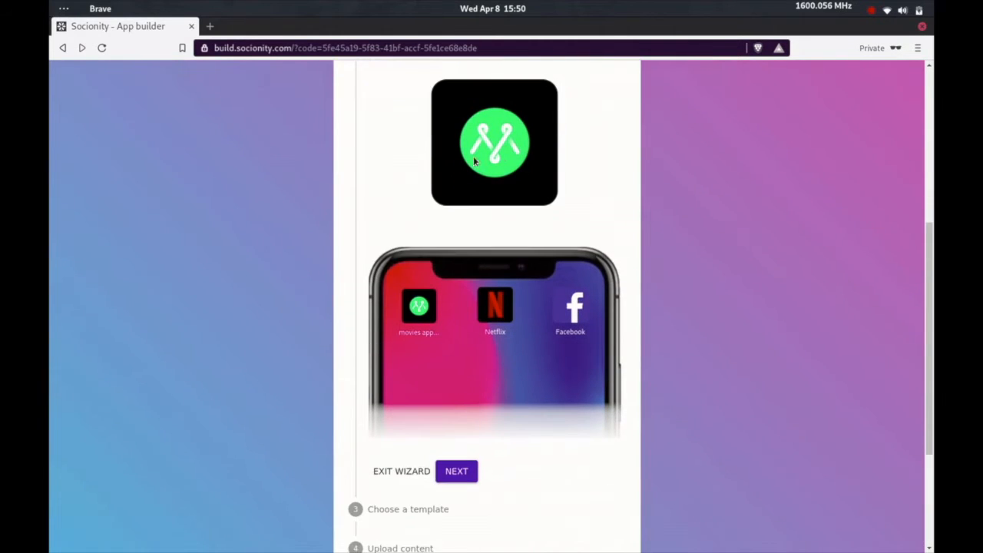
pyautogui.moveTo(479, 203)
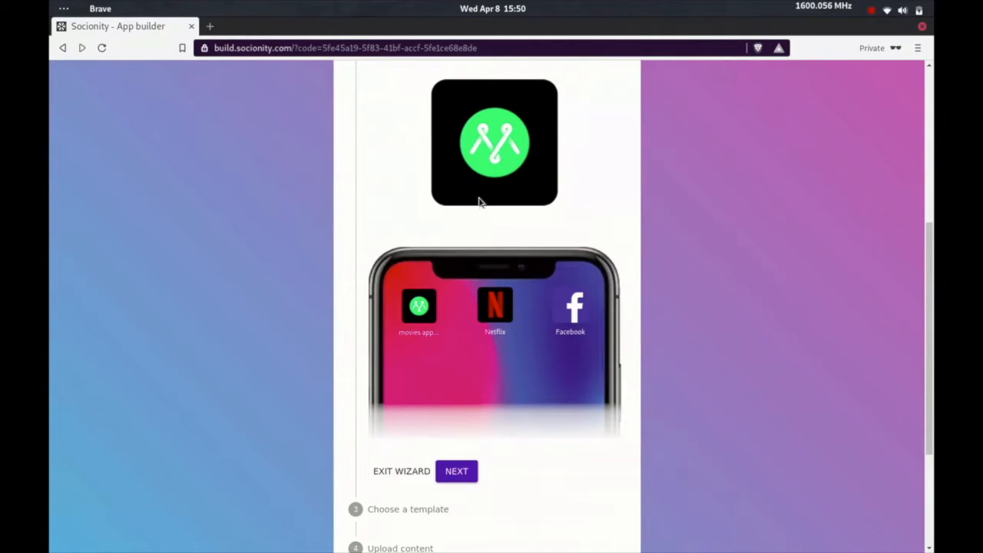
pyautogui.scroll(-3)
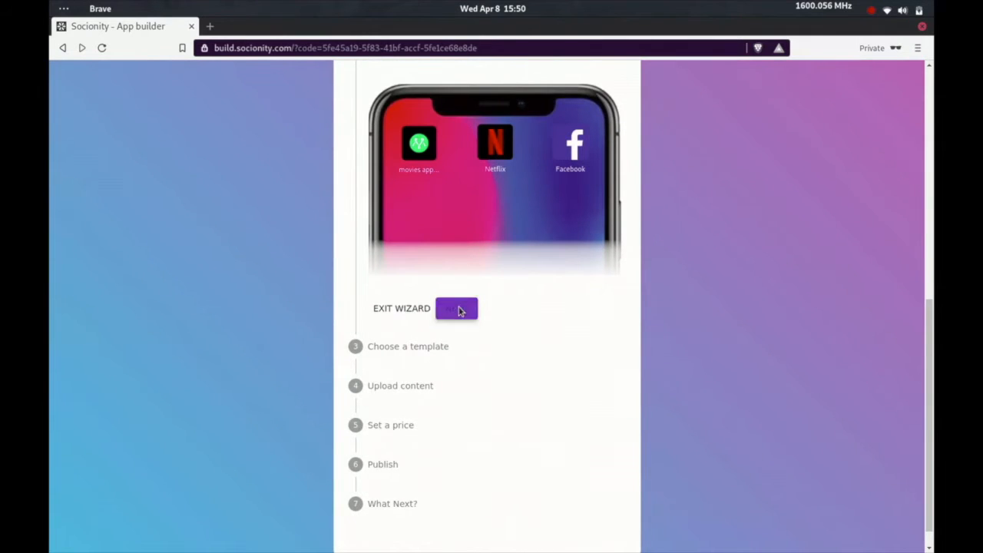
# Browse the template list and pick the Entertainment template
pyautogui.scroll(-3)
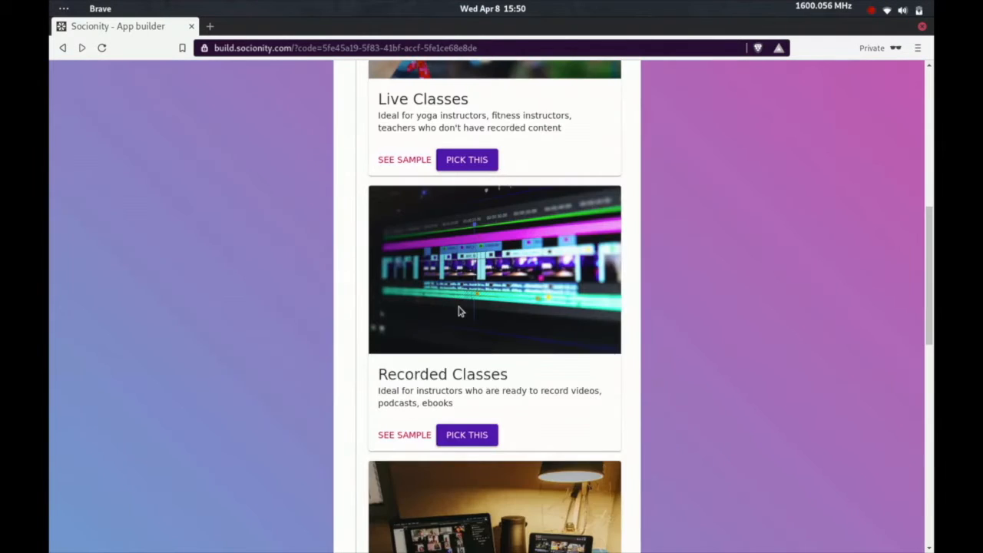
pyautogui.scroll(3)
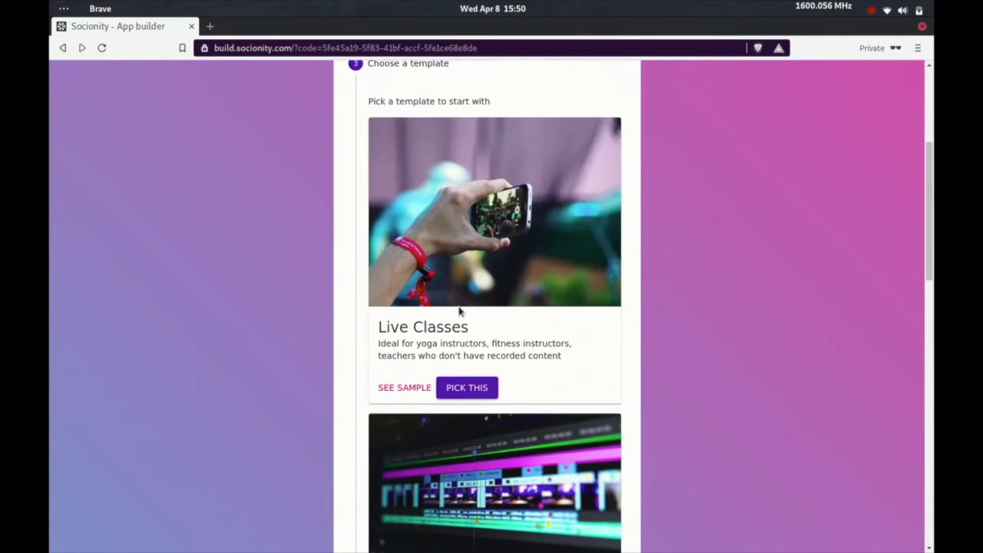
pyautogui.scroll(-3)
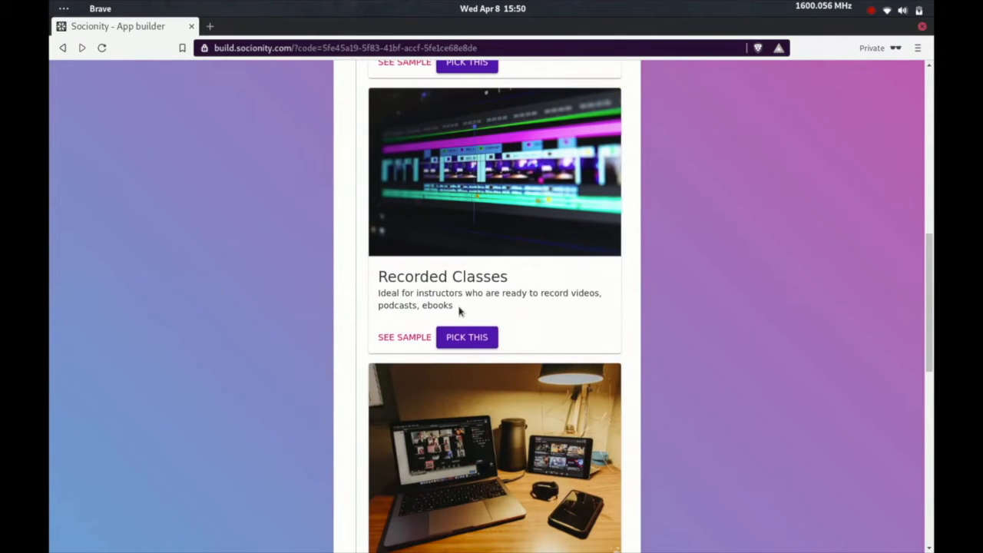
pyautogui.scroll(-3)
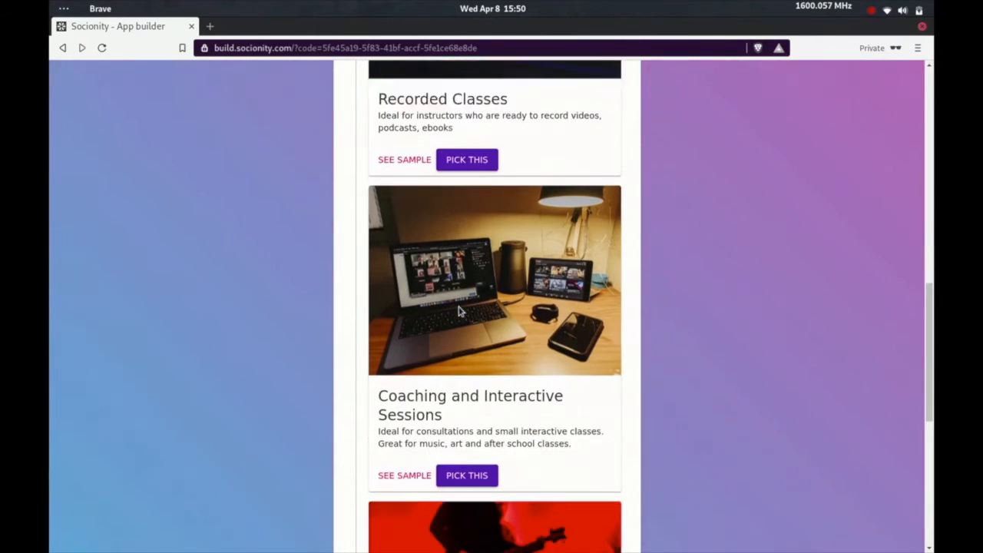
pyautogui.scroll(-3)
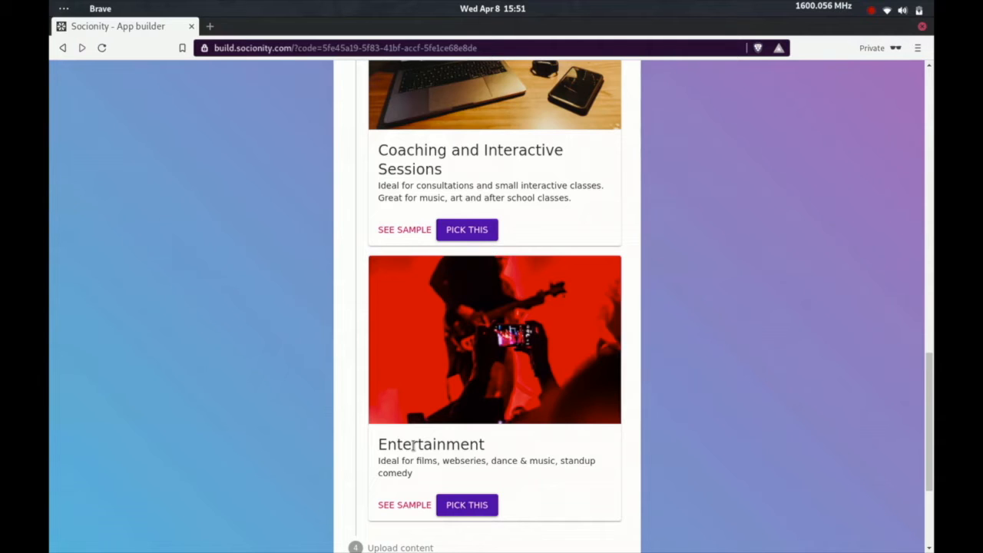
pyautogui.scroll(-3)
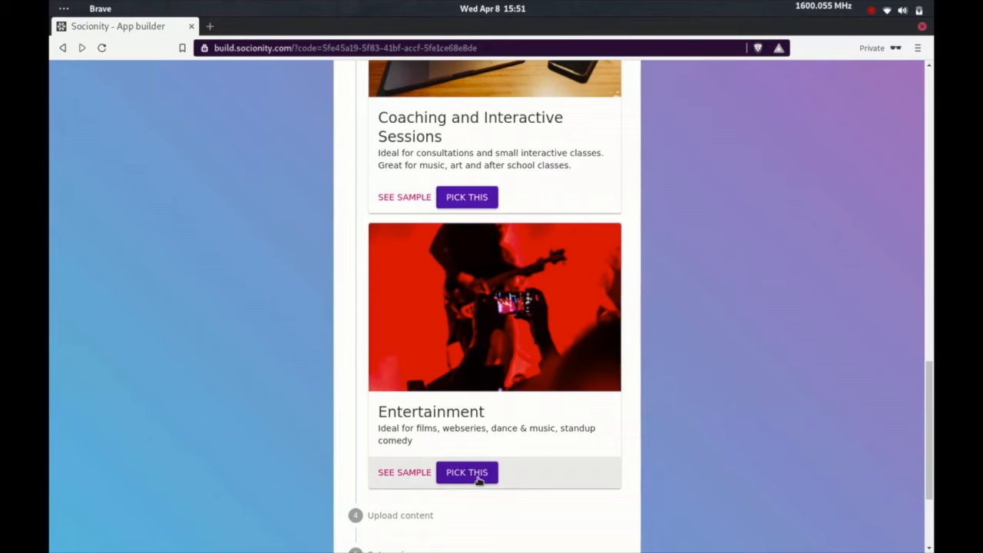
pyautogui.click(467, 473)
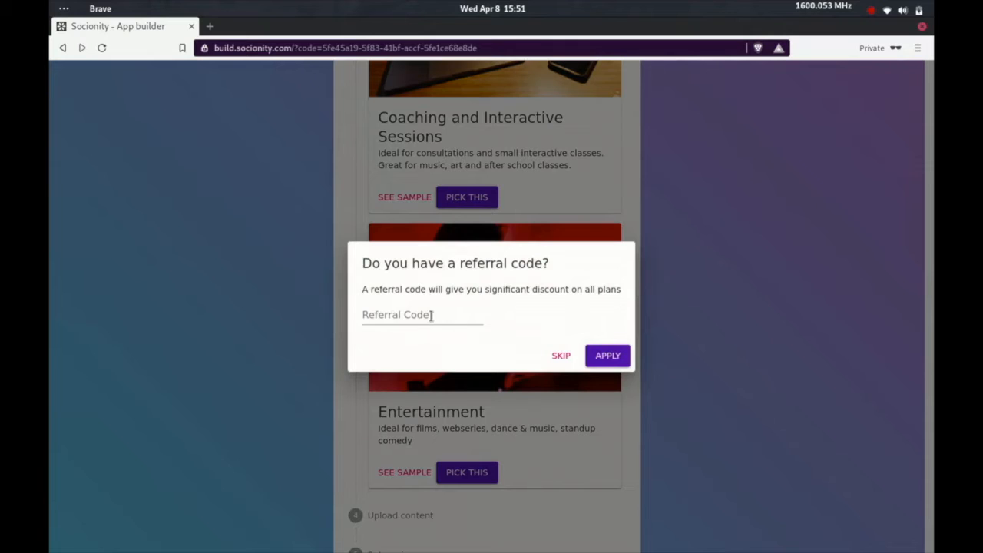
pyautogui.moveTo(557, 346)
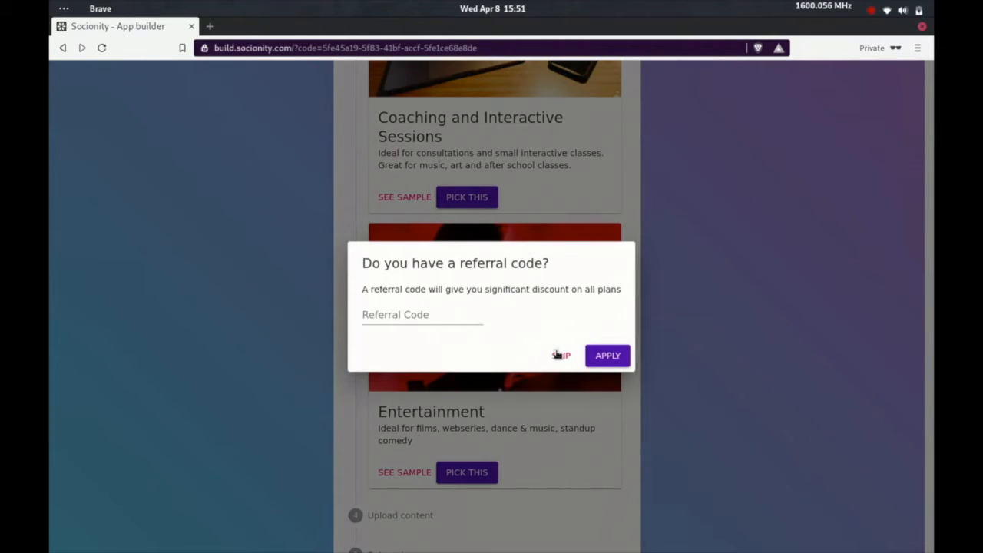
# Skip the referral code and acknowledge the contents-tab and collections tips
pyautogui.click(562, 355)
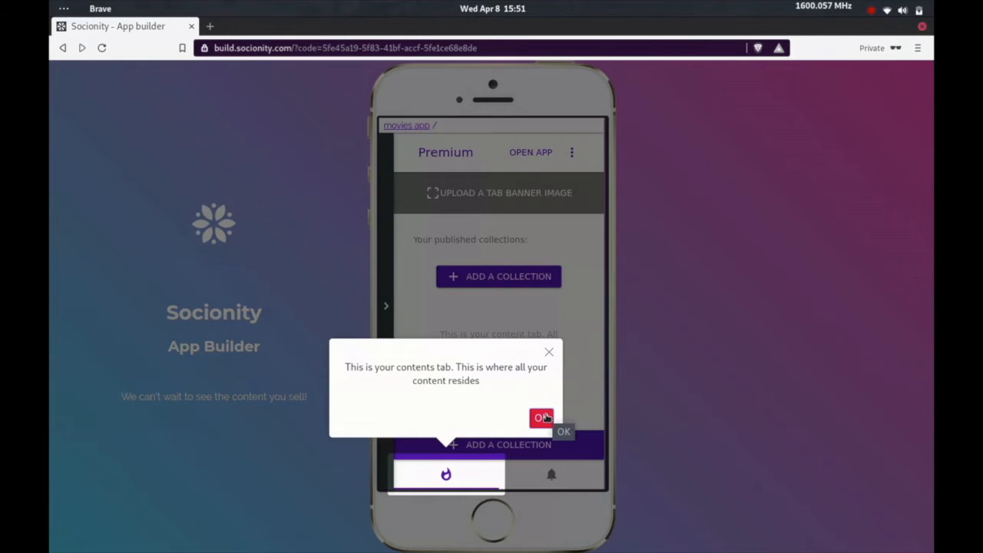
pyautogui.click(541, 418)
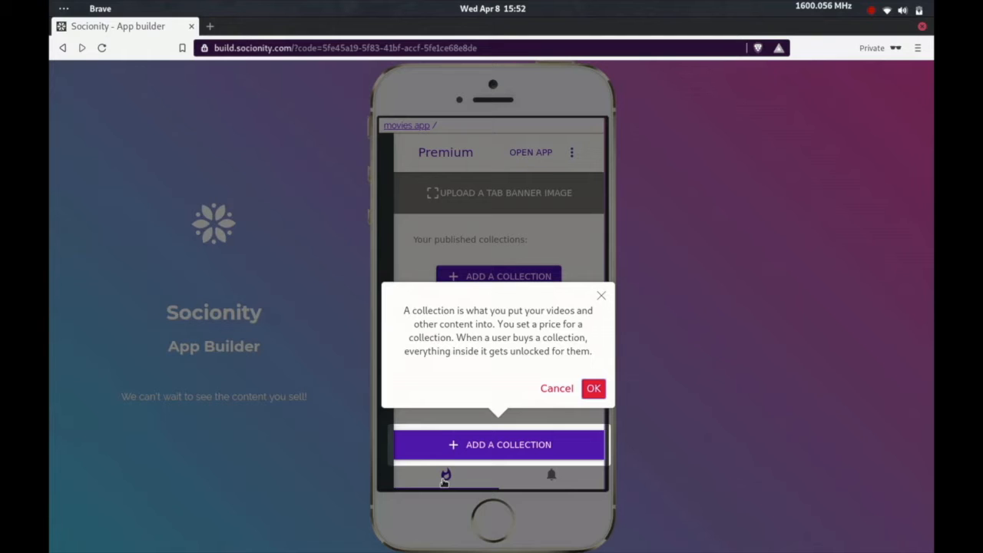
pyautogui.click(593, 387)
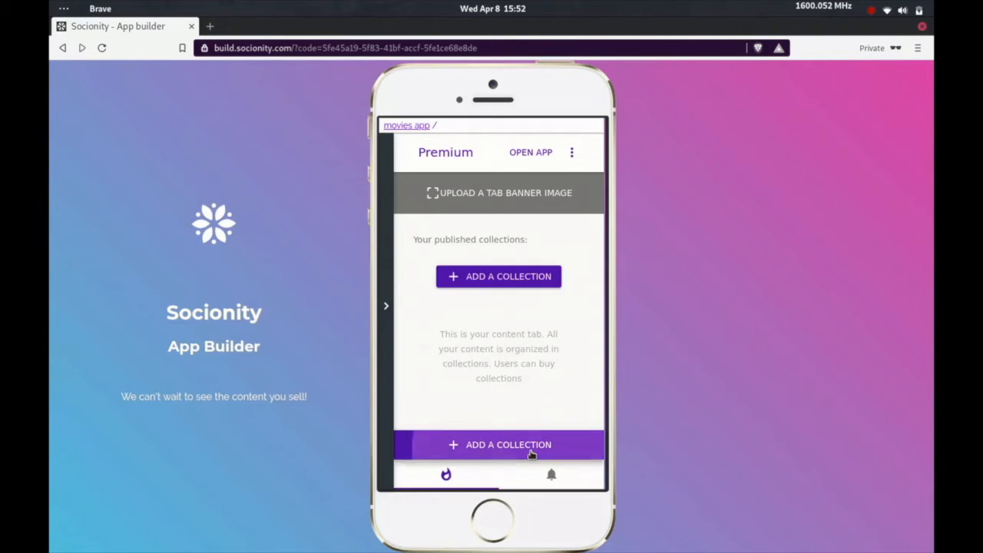
# Add a collection named 'My movie' described as an international film award winner
pyautogui.click(498, 444)
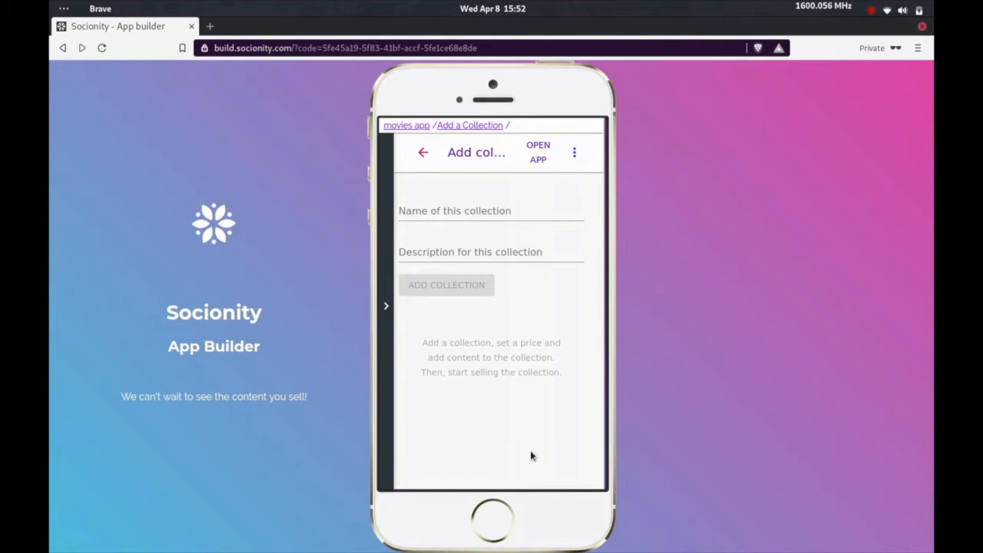
pyautogui.click(492, 210)
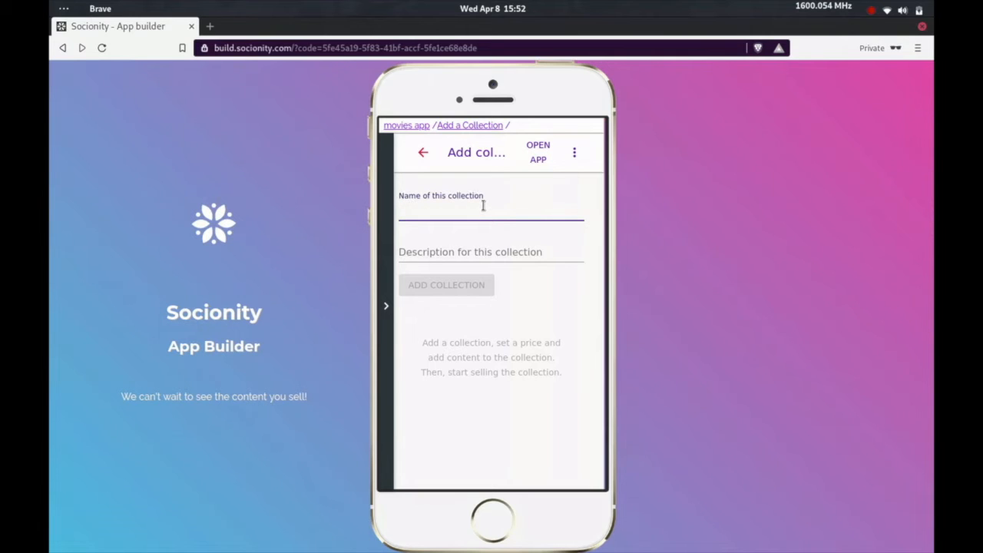
pyautogui.click(492, 213)
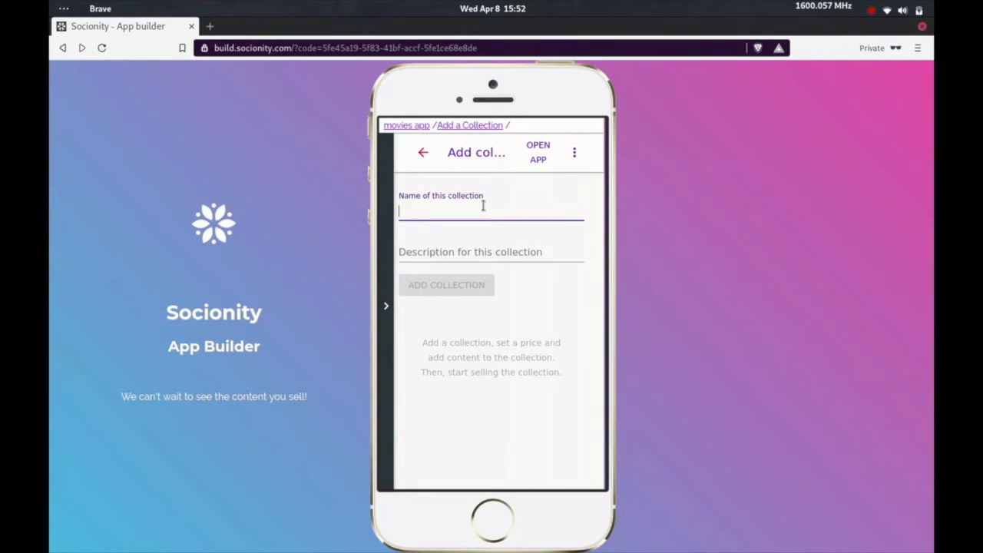
pyautogui.write('My movie')
pyautogui.click(492, 252)
pyautogui.write('Internation film award winner')
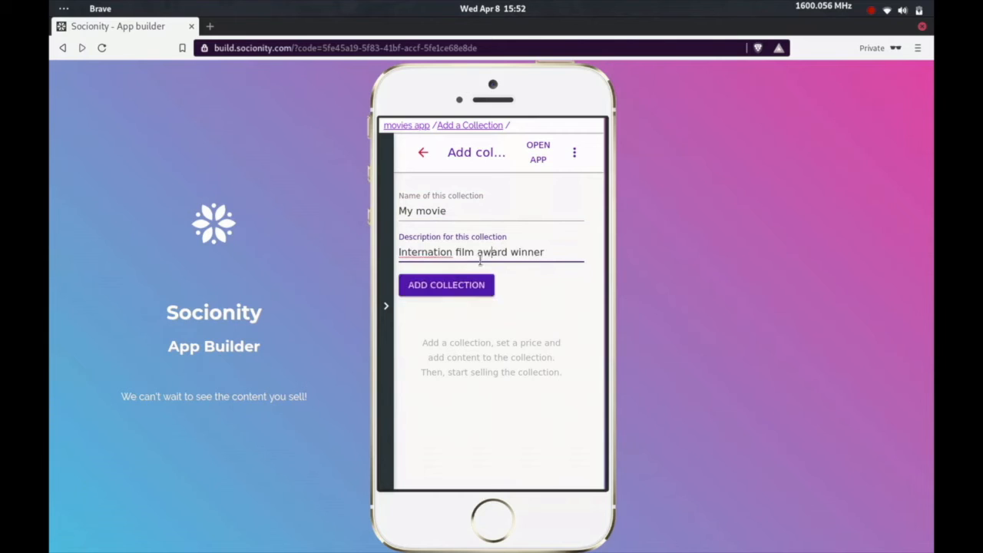
pyautogui.click(445, 285)
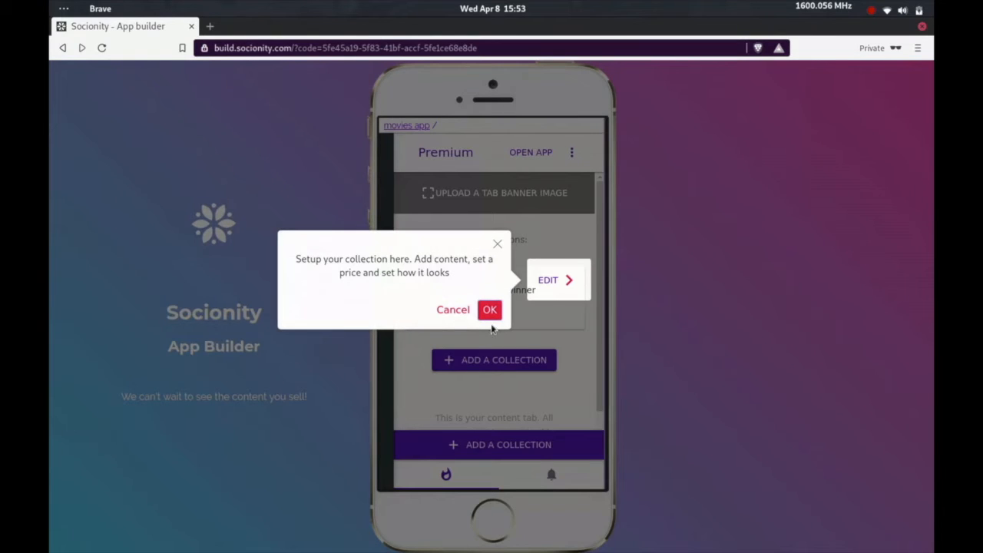
pyautogui.click(490, 310)
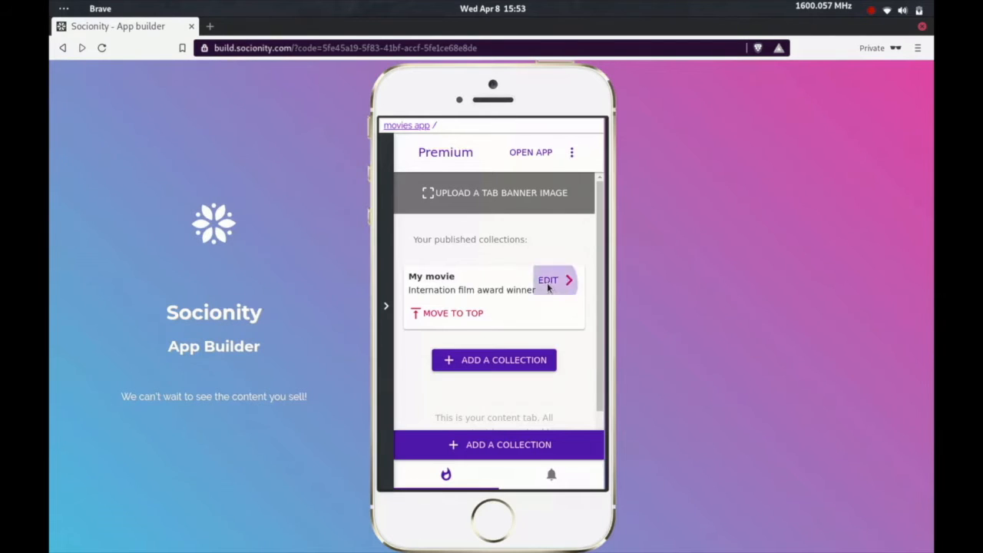
# Enter the My movie collection and choose to add a video to it
pyautogui.click(547, 279)
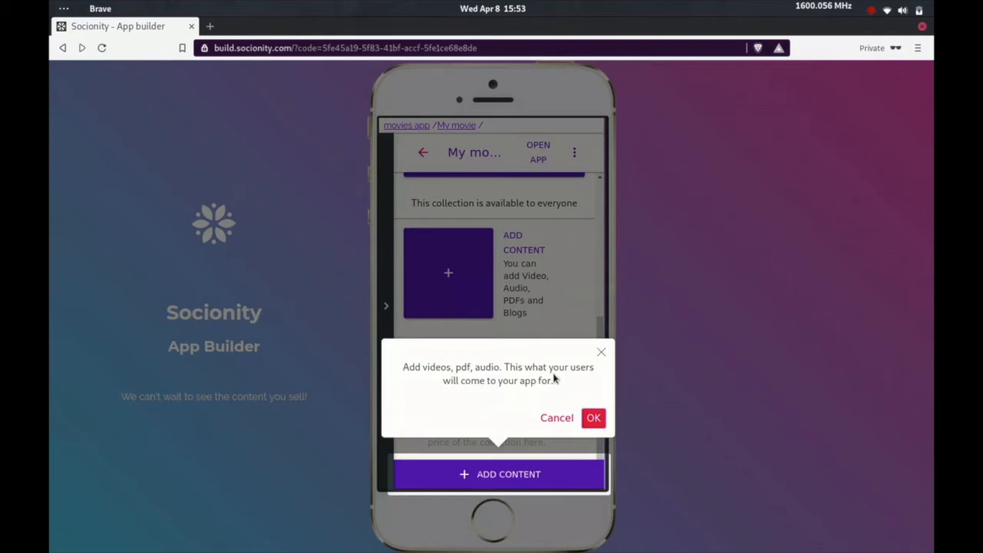
pyautogui.moveTo(530, 473)
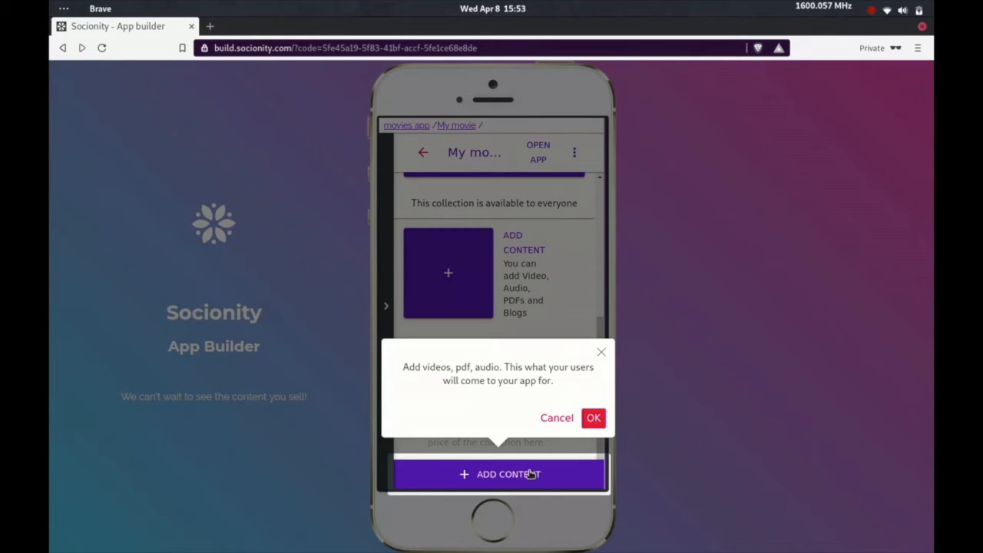
pyautogui.click(593, 418)
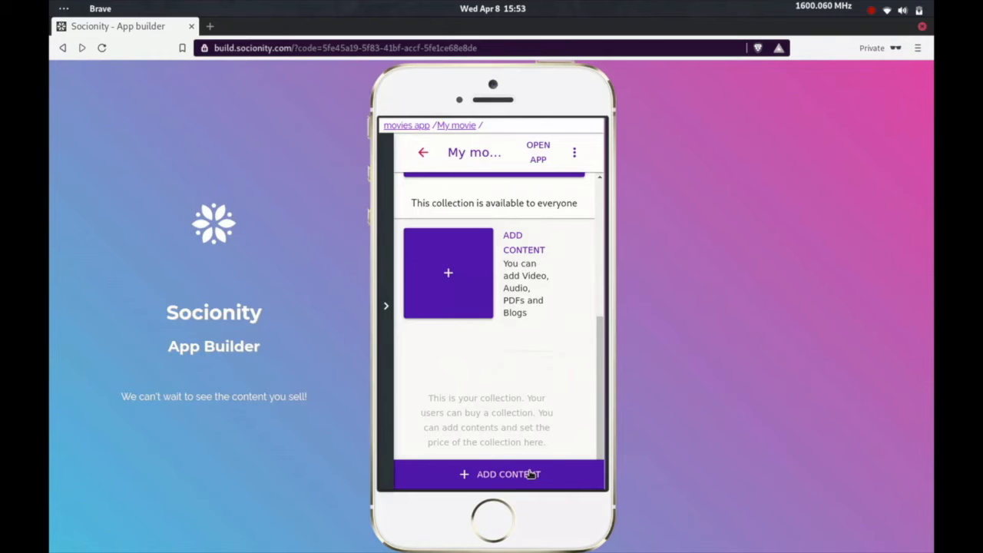
pyautogui.click(500, 473)
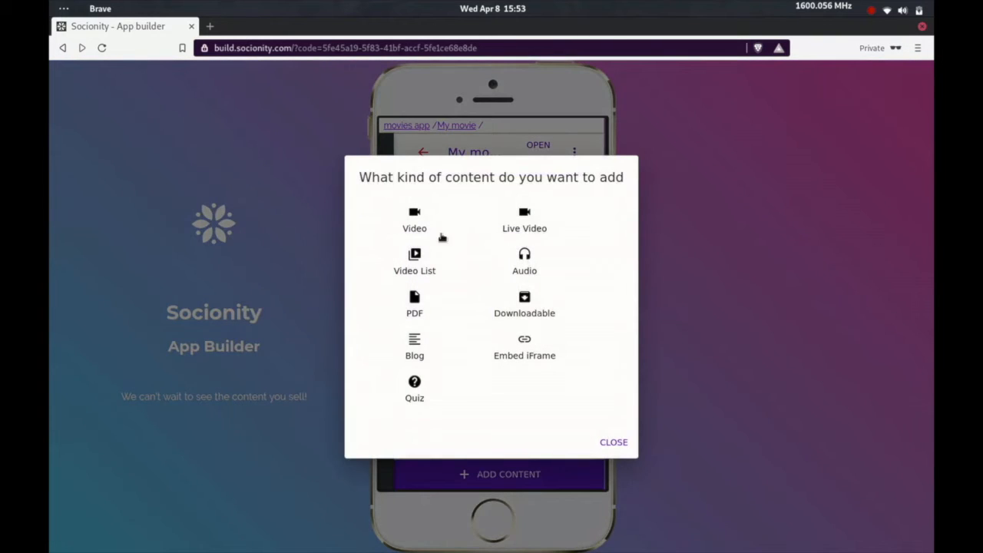
pyautogui.click(415, 222)
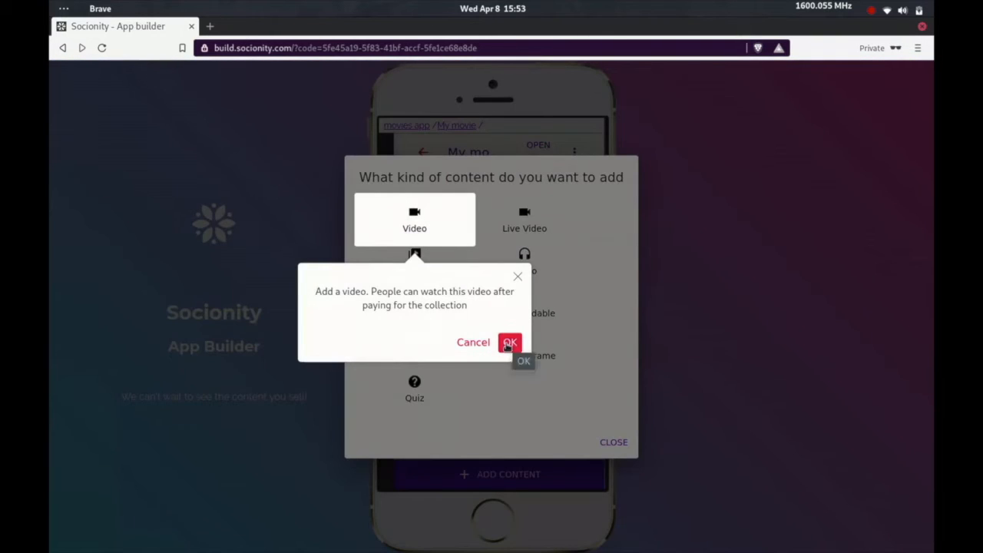
pyautogui.click(511, 341)
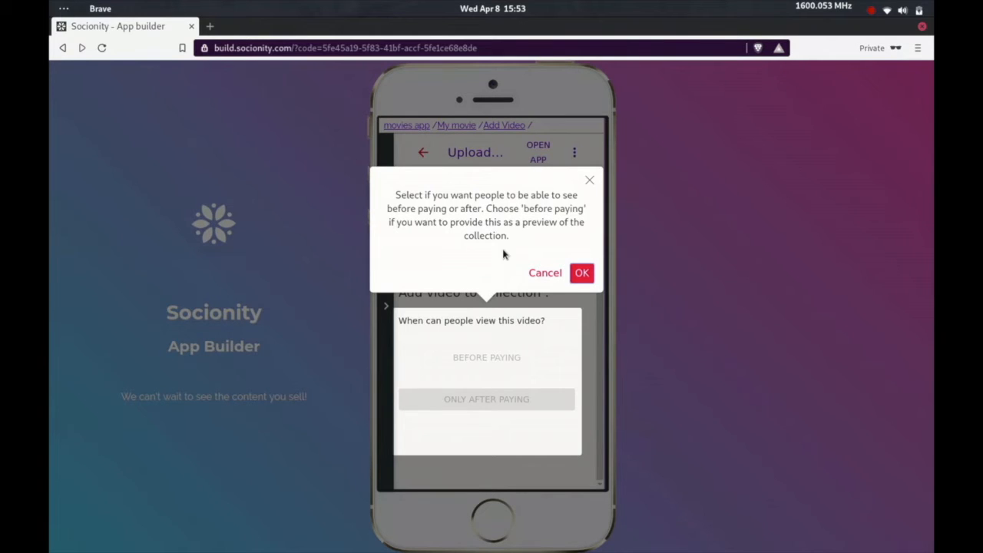
pyautogui.moveTo(574, 273)
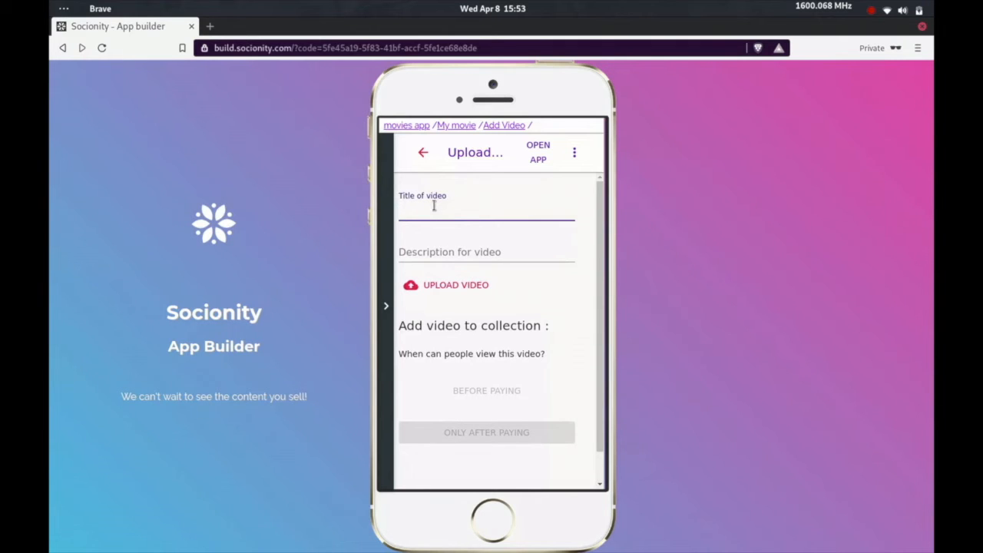
# Title the video 'Trailer', describe it 'Official Trailer', and upload trailer.mp4
pyautogui.write('Trailer')
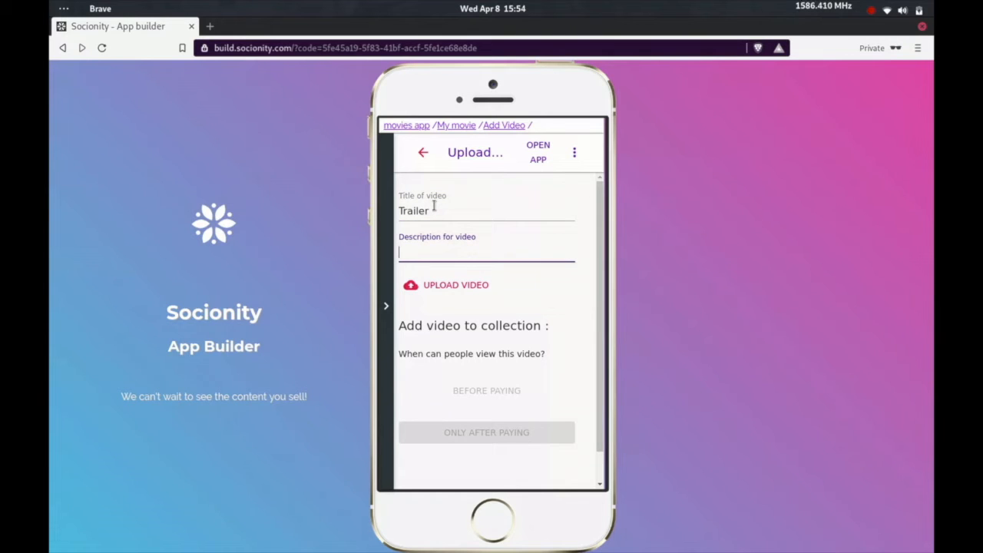
pyautogui.write('Official Trailer')
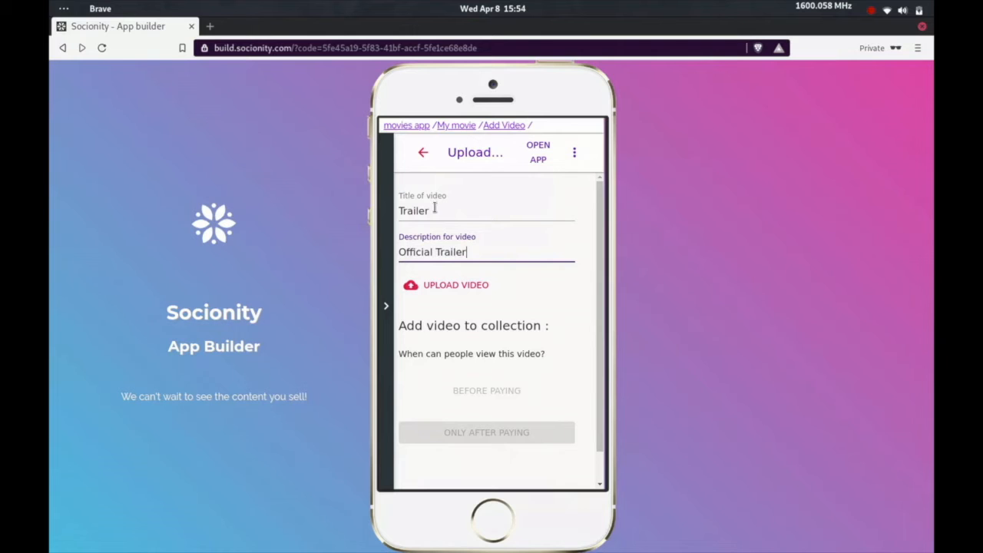
pyautogui.click(454, 284)
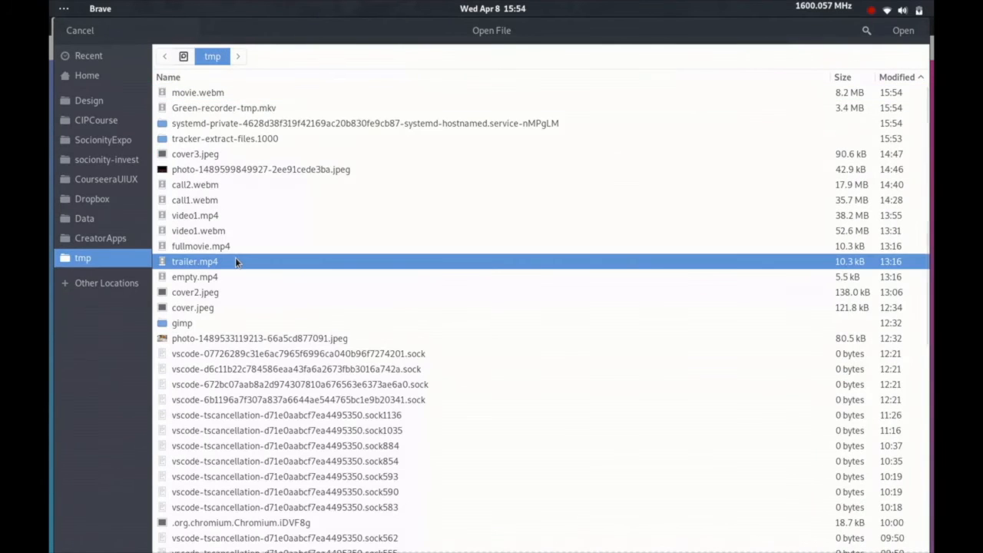
pyautogui.click(904, 31)
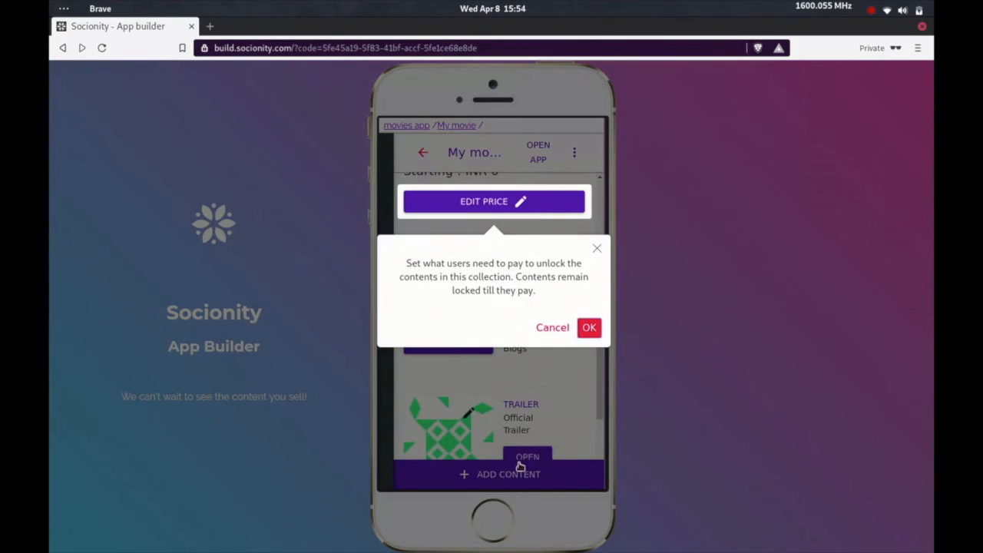
pyautogui.moveTo(614, 409)
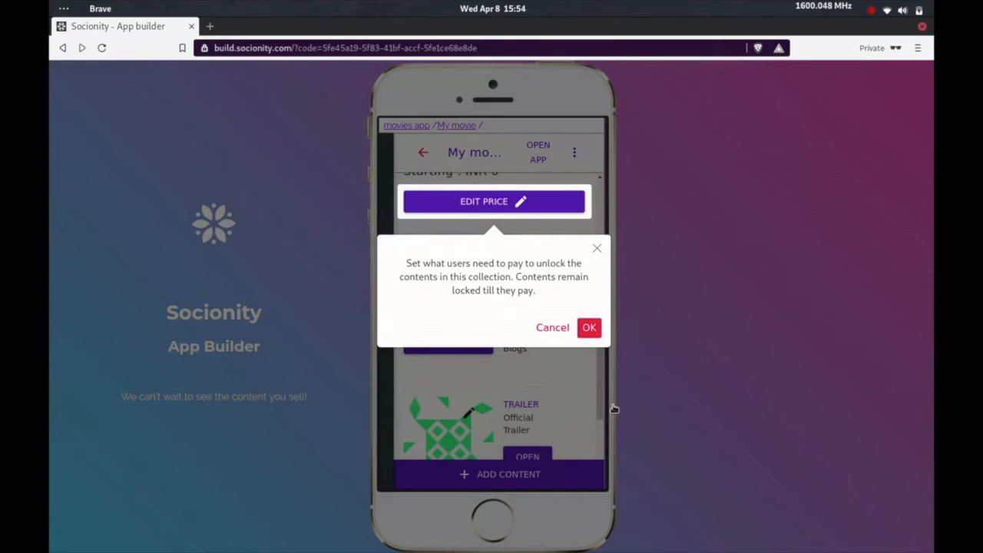
pyautogui.moveTo(600, 258)
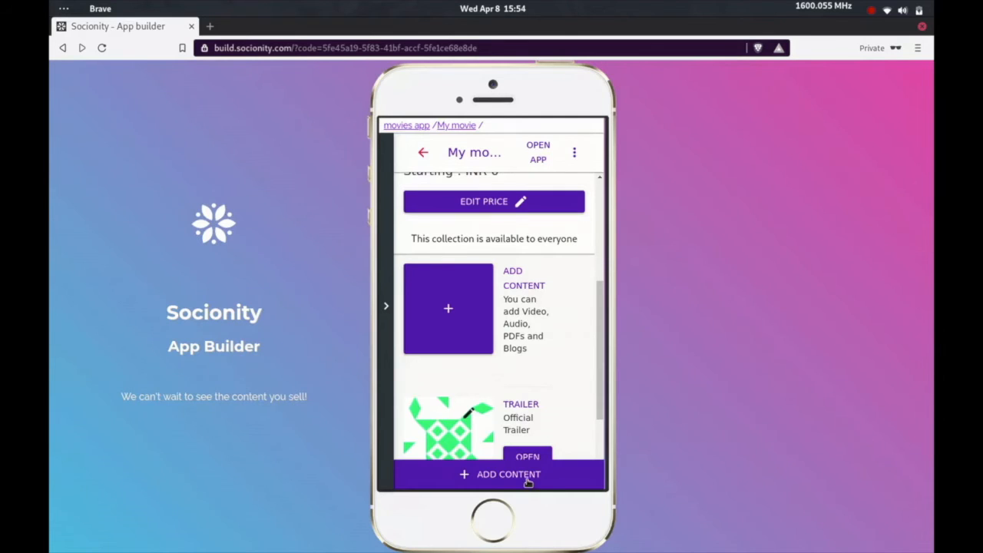
# Add a 'Full movie' video described '2 hr 30 min' from fullmovie.mp4, viewable only after paying
pyautogui.click(498, 474)
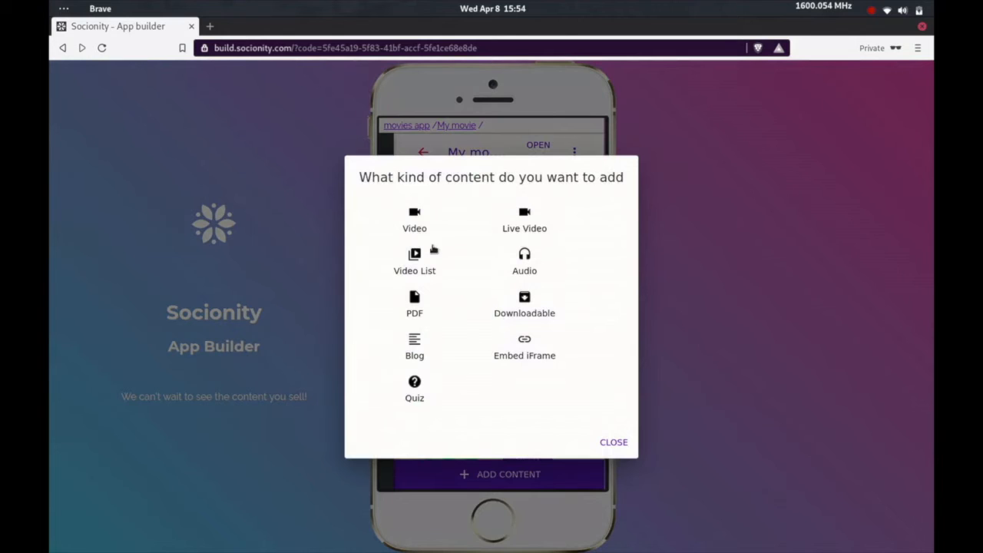
pyautogui.click(414, 218)
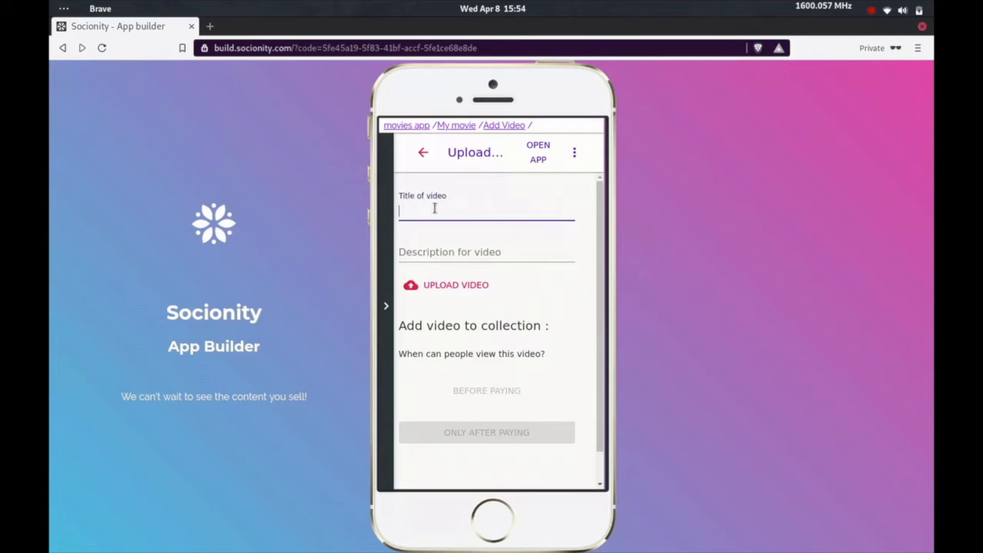
pyautogui.write('Full movie')
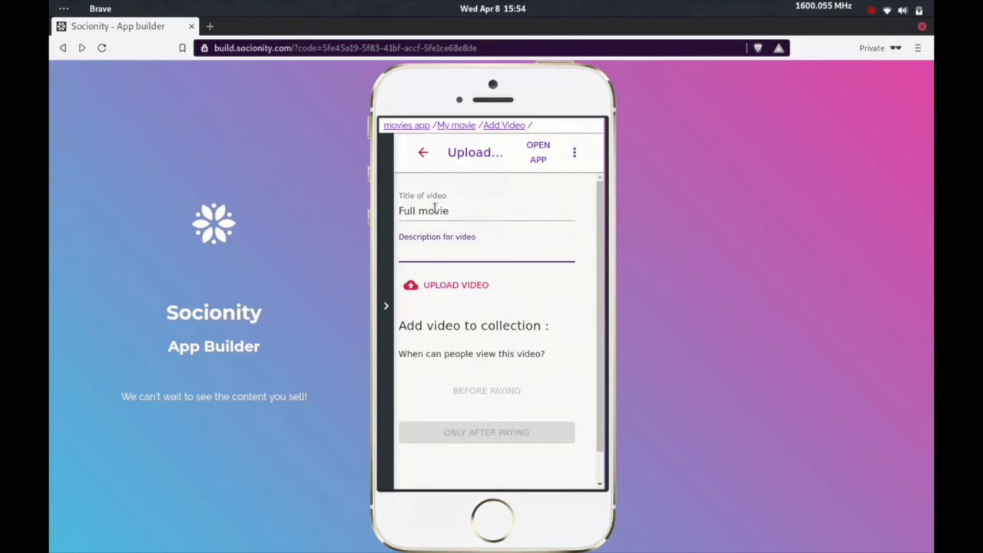
pyautogui.write('2 hr 30')
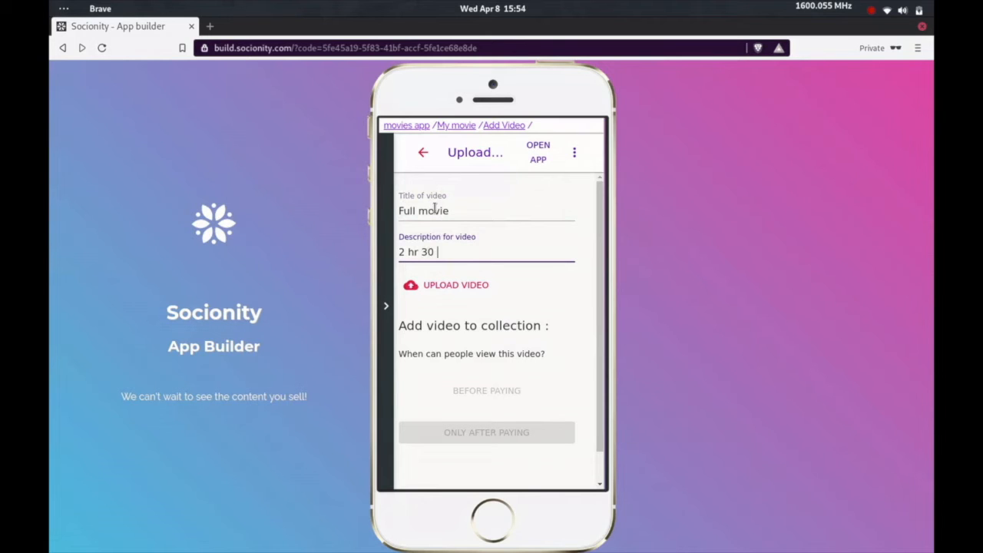
pyautogui.write('min')
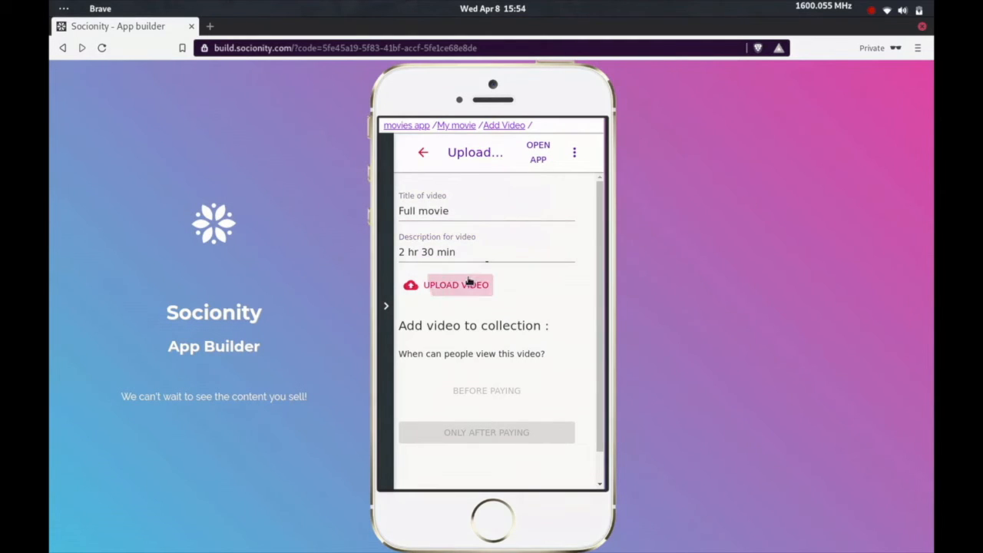
pyautogui.click(458, 285)
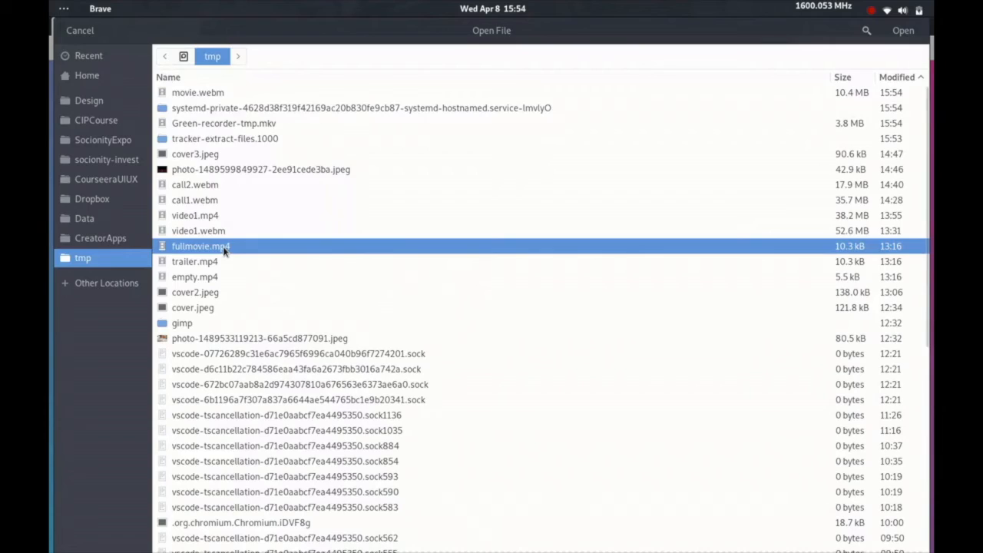
pyautogui.click(904, 31)
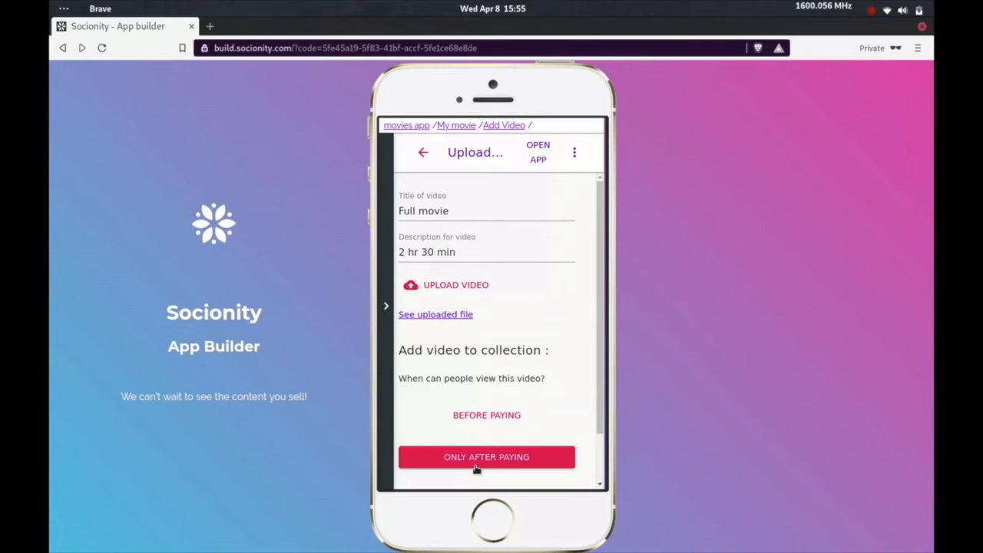
pyautogui.click(486, 456)
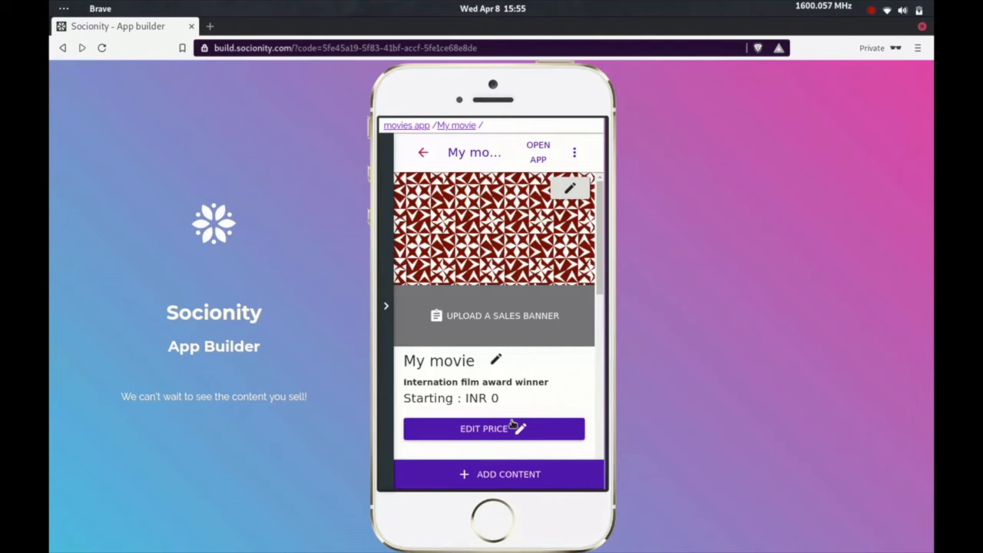
# Go to Edit Price for the My movie collection
pyautogui.scroll(-3)
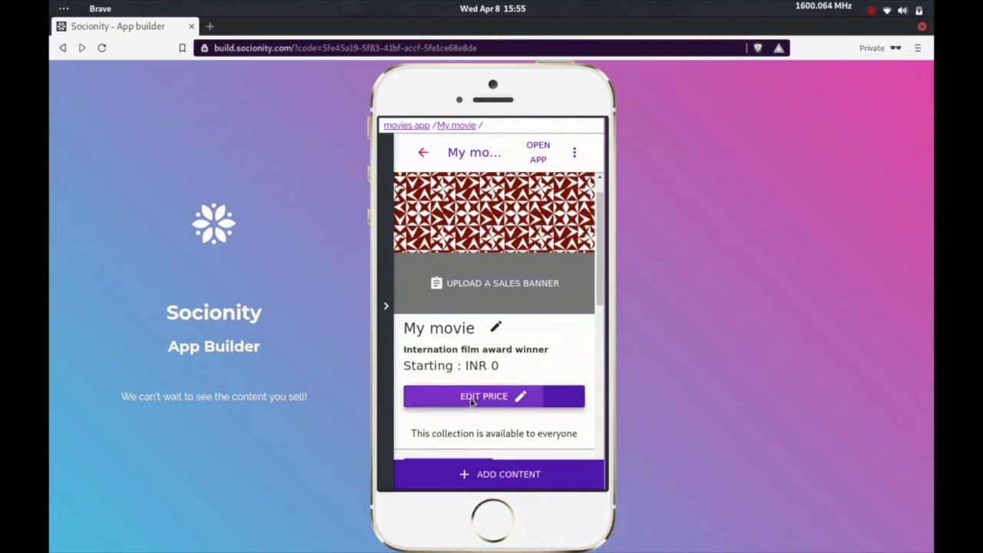
pyautogui.click(484, 396)
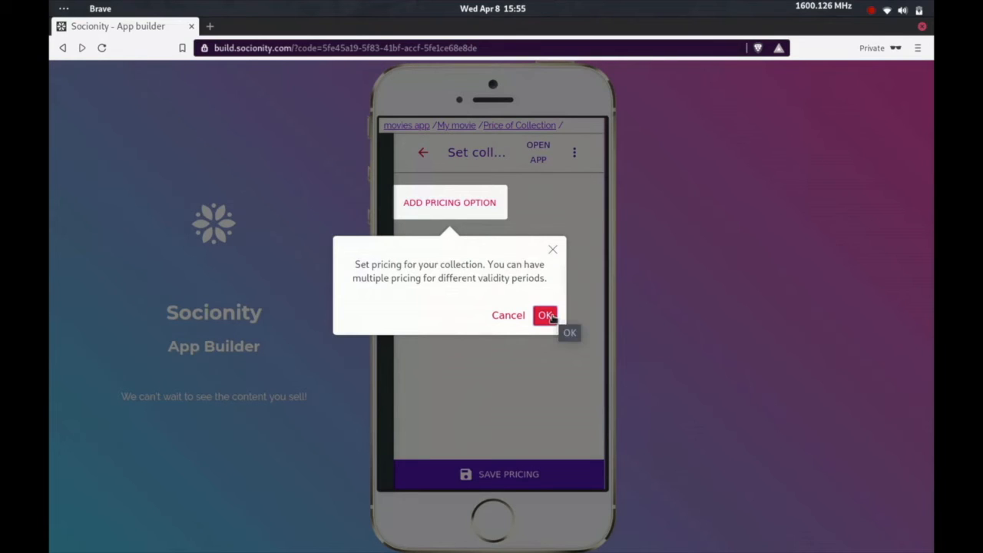
# Add a 200 INR one-week access pass pricing option and save the collection pricing
pyautogui.click(547, 315)
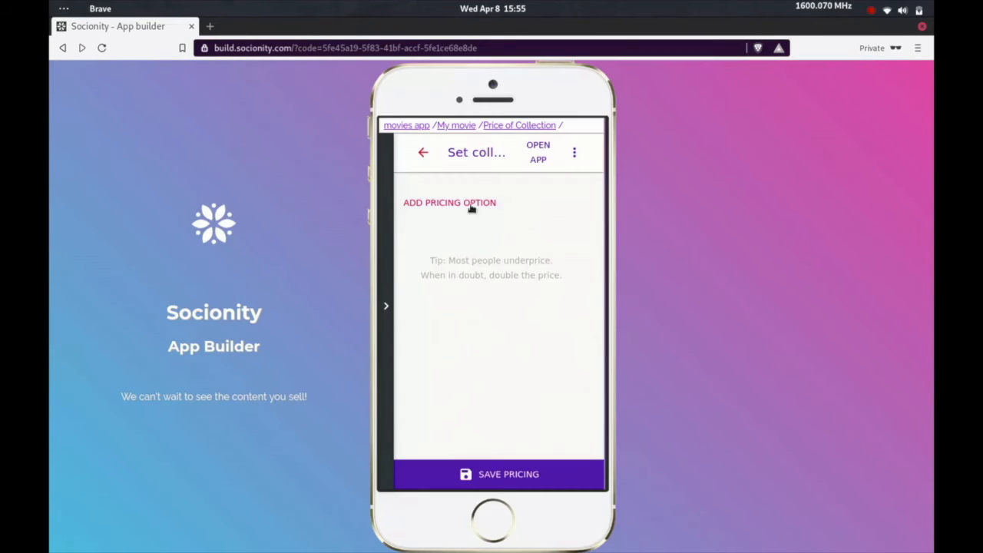
pyautogui.click(449, 203)
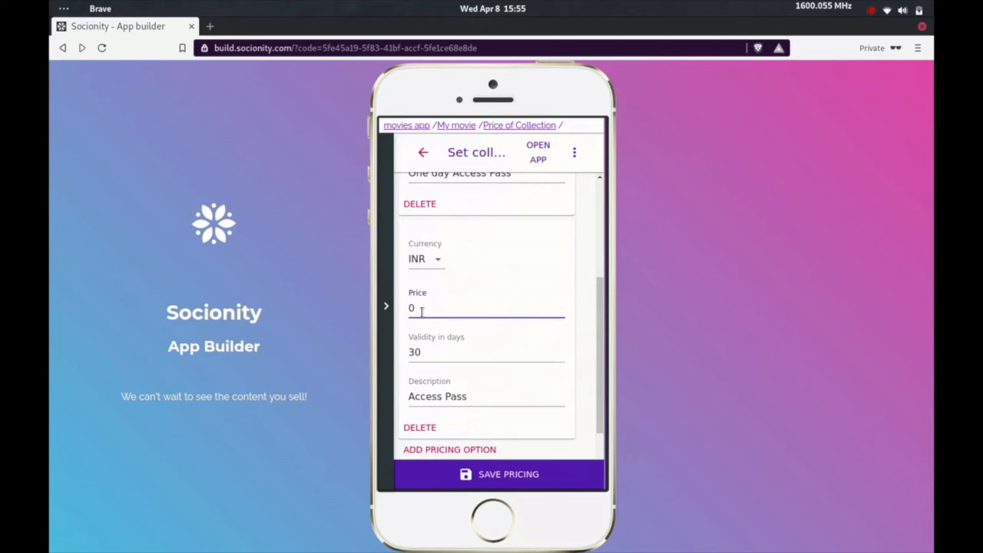
pyautogui.write('200')
pyautogui.click(487, 396)
pyautogui.write('One week ')
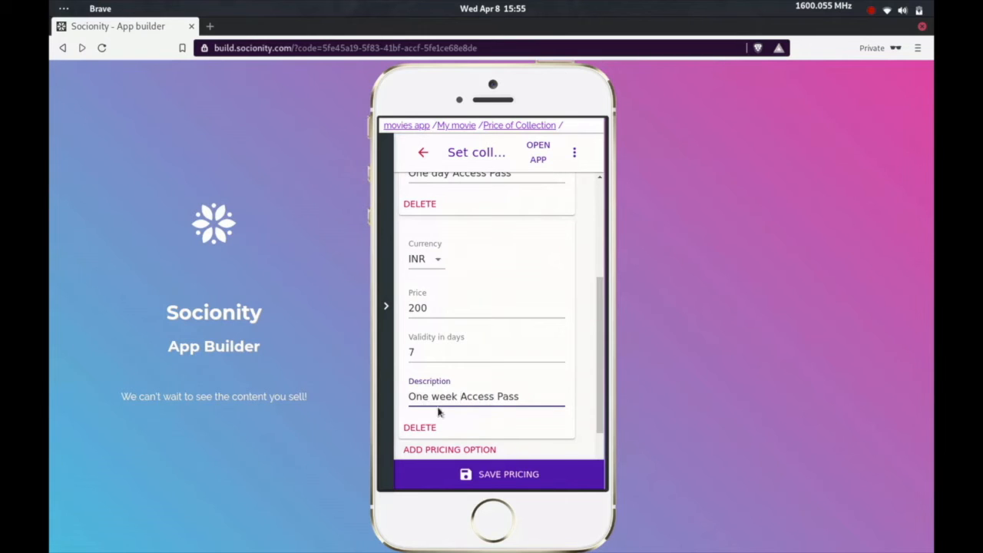
pyautogui.click(498, 473)
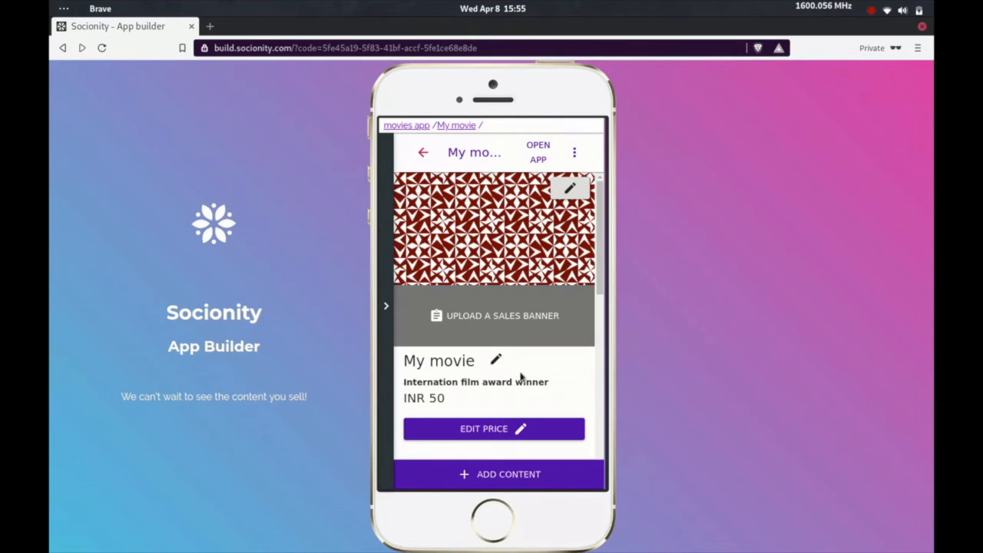
# Reach the Collection Name & Banner editor via the banner pencil, past the cover photo tip
pyautogui.click(570, 187)
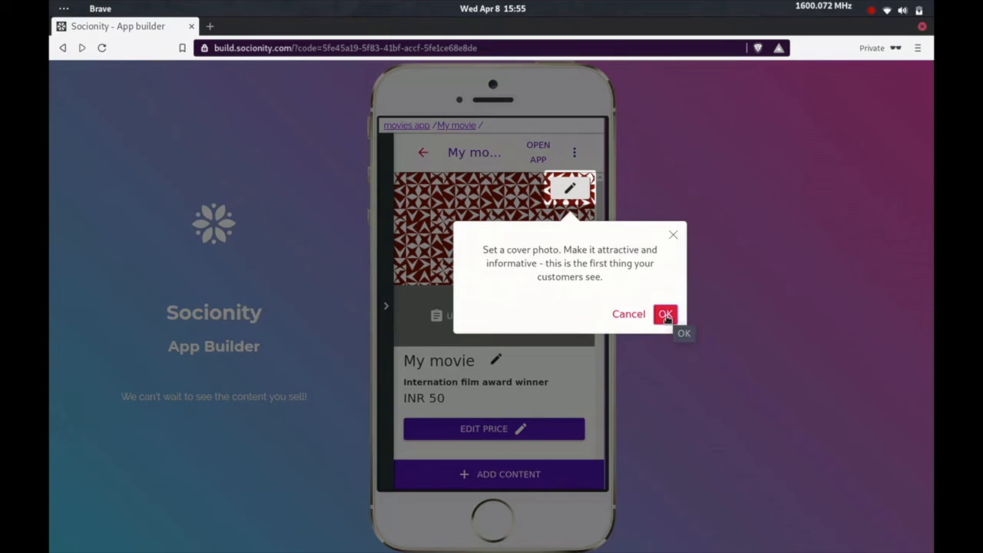
pyautogui.click(665, 314)
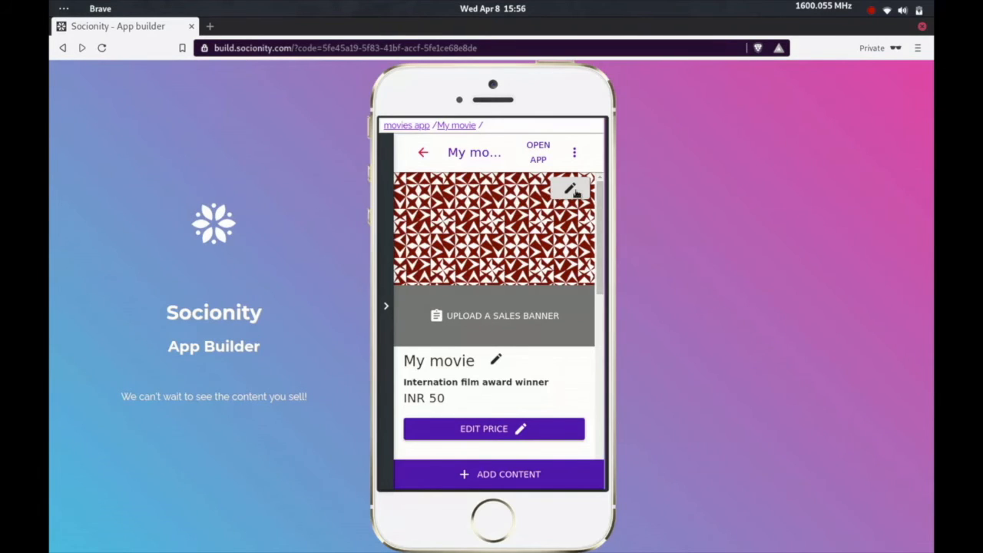
pyautogui.click(571, 190)
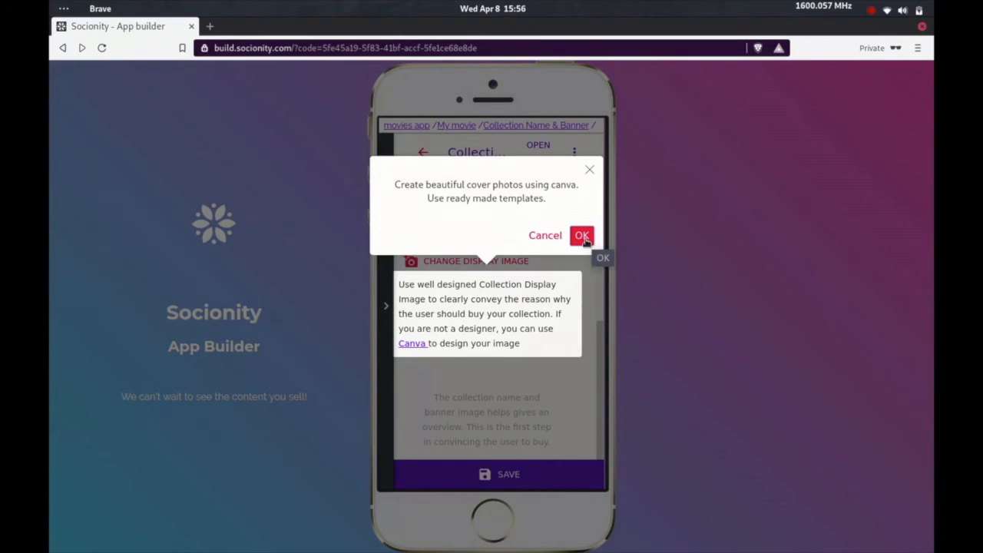
# Dismiss the Canva, Save and Open App live-preview tips
pyautogui.click(581, 235)
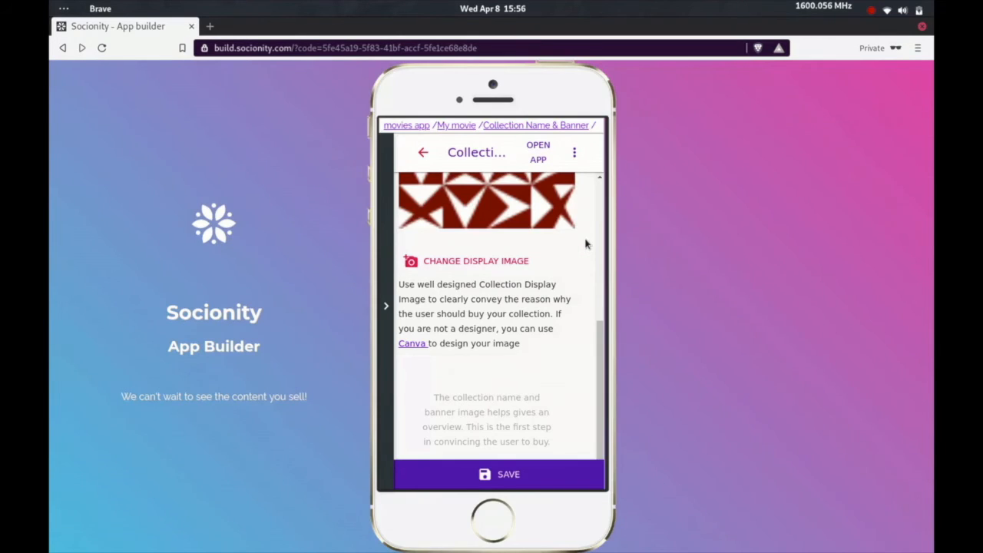
pyautogui.click(499, 473)
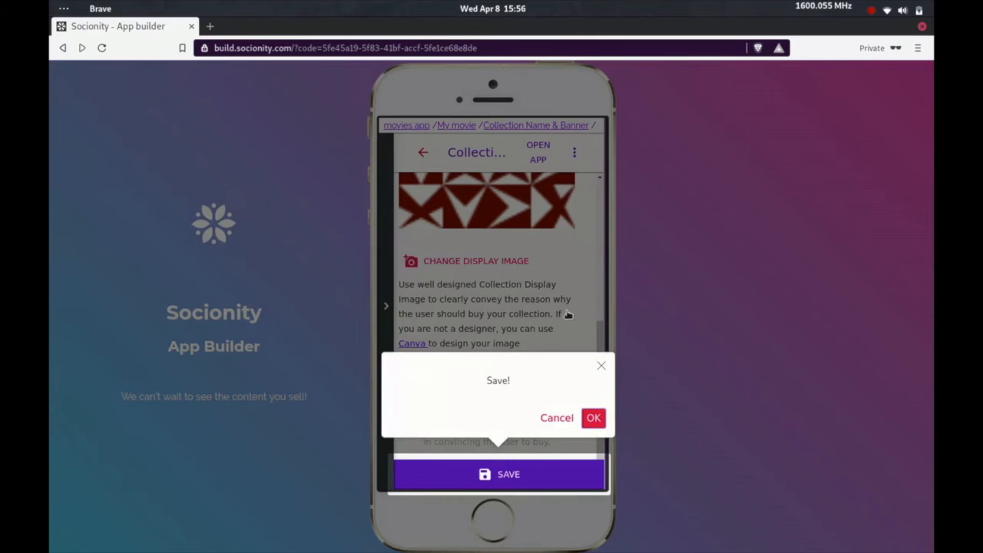
pyautogui.click(593, 418)
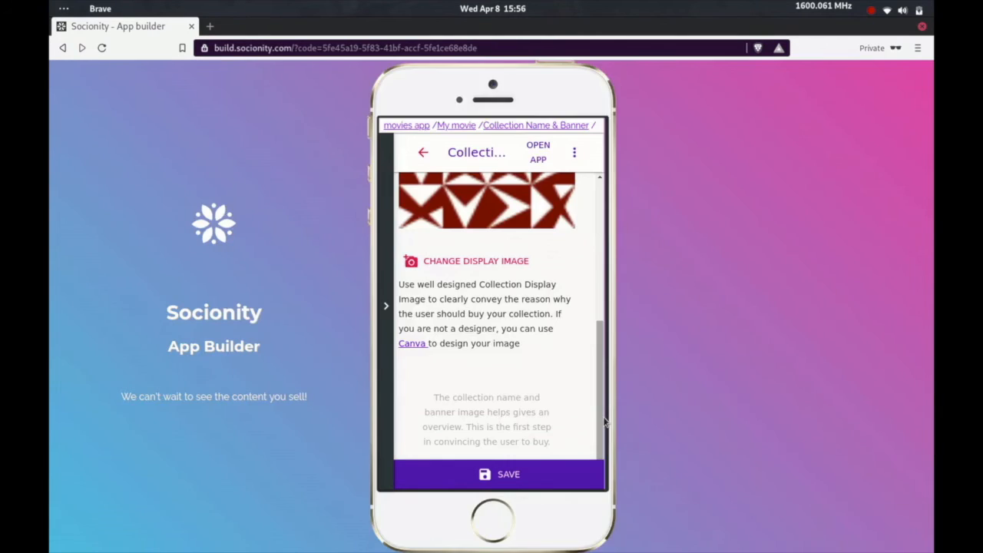
pyautogui.click(538, 152)
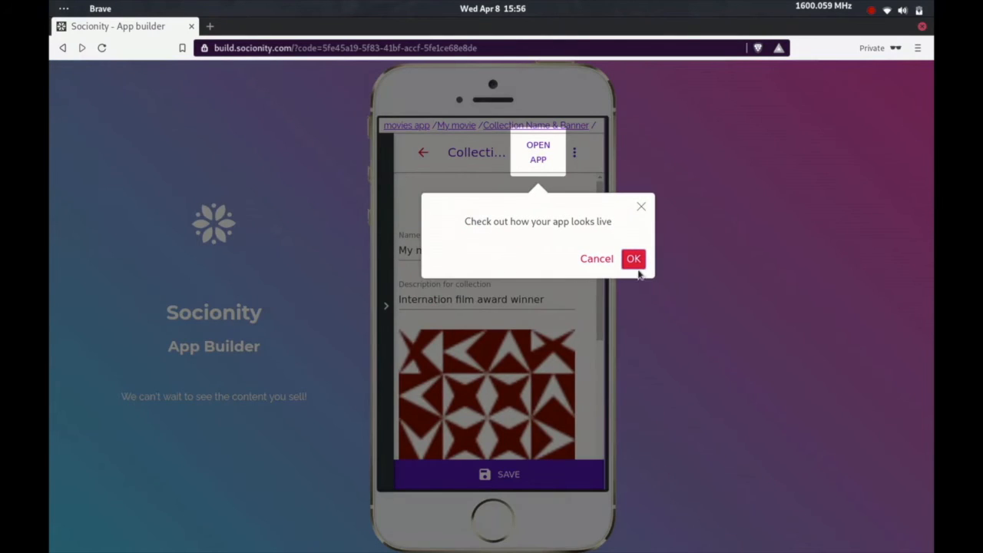
pyautogui.click(633, 258)
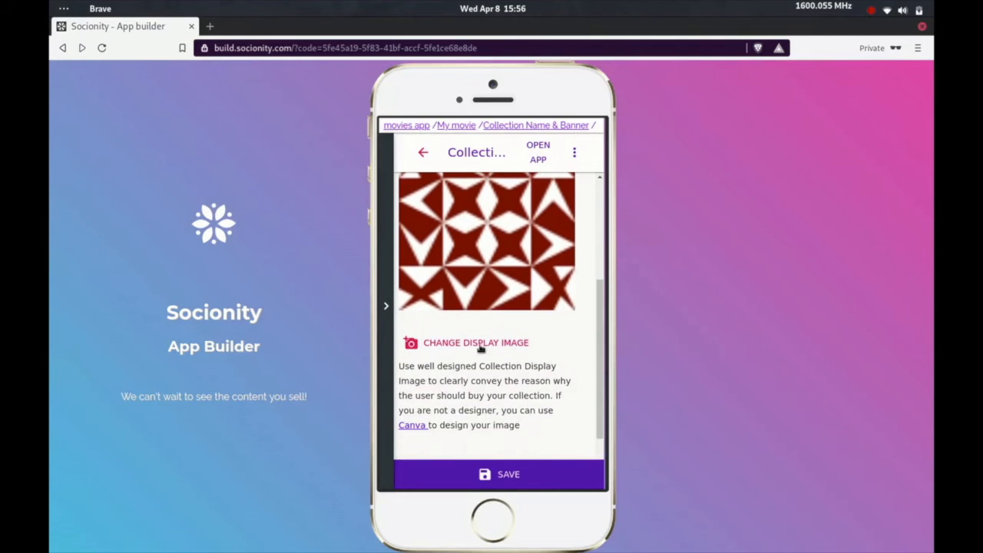
# Change the display image to the International award winning film banner and save it
pyautogui.click(477, 342)
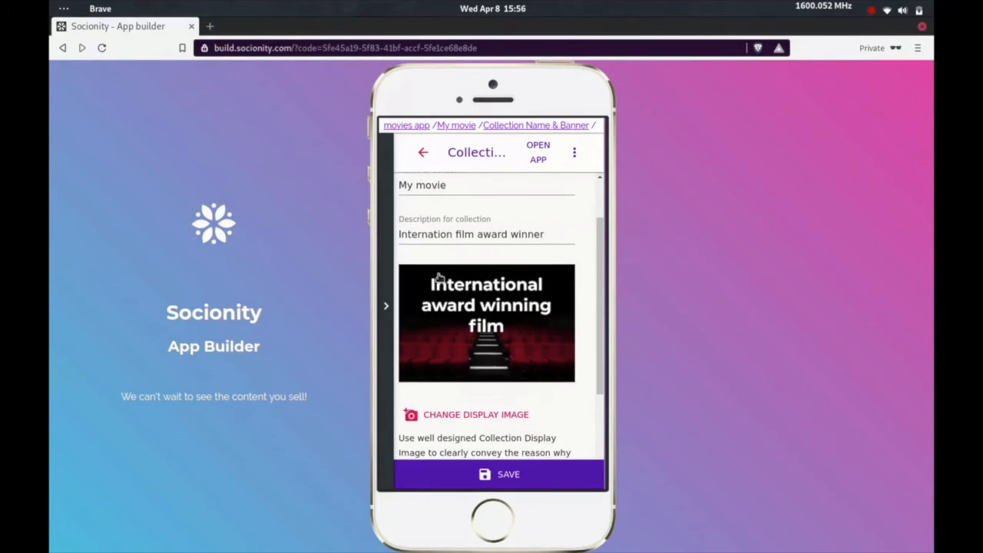
pyautogui.scroll(-3)
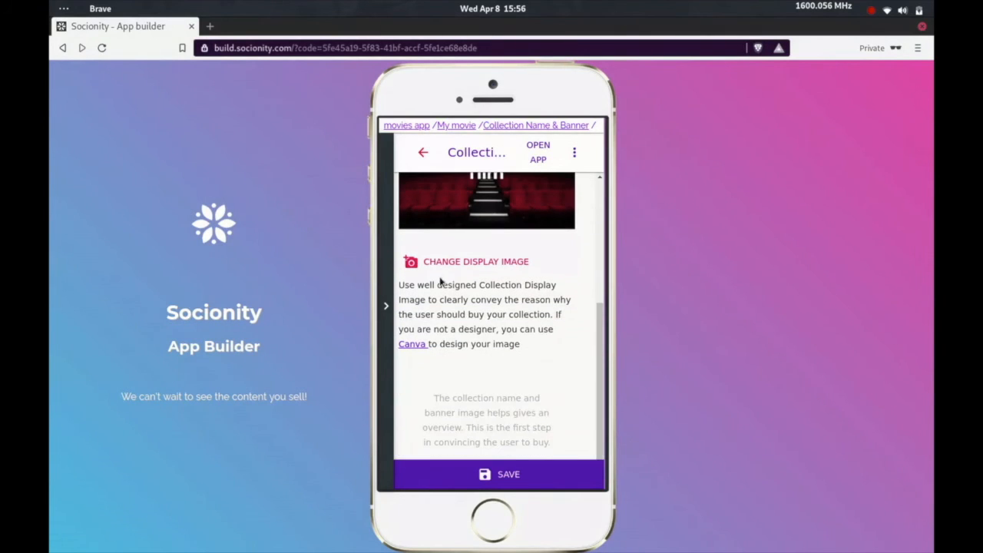
pyautogui.click(500, 473)
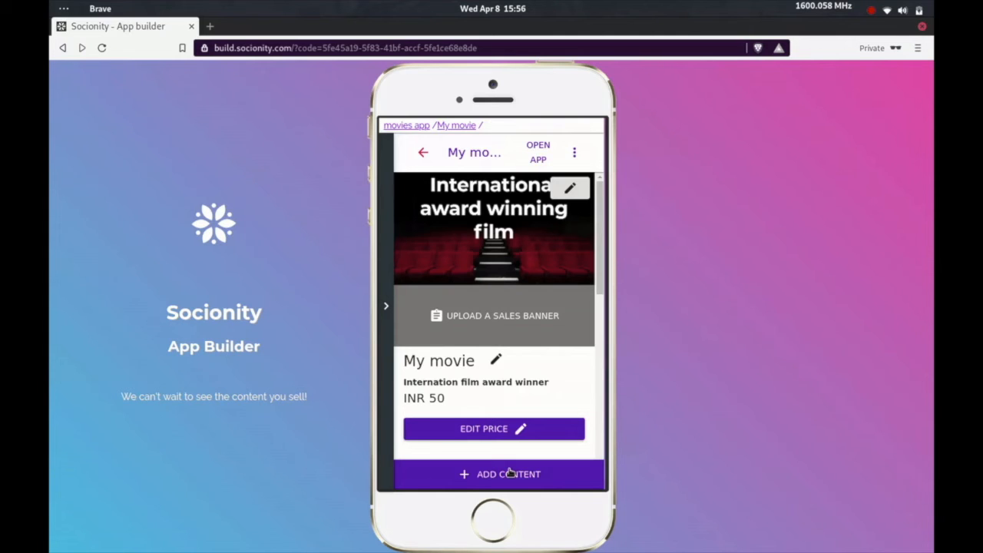
pyautogui.moveTo(545, 161)
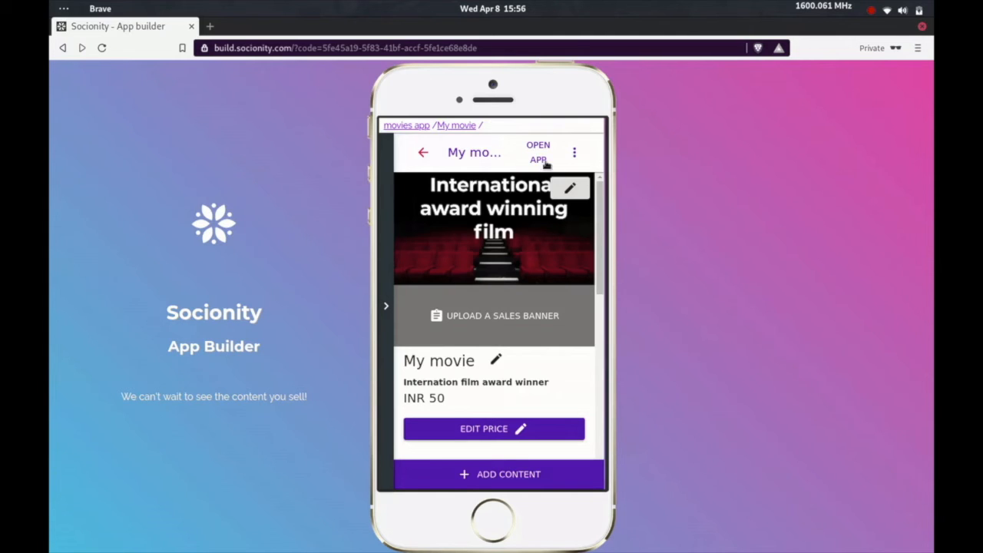
# Publish the app from App Settings and launch it live at moviesapp.nity.app
pyautogui.click(538, 152)
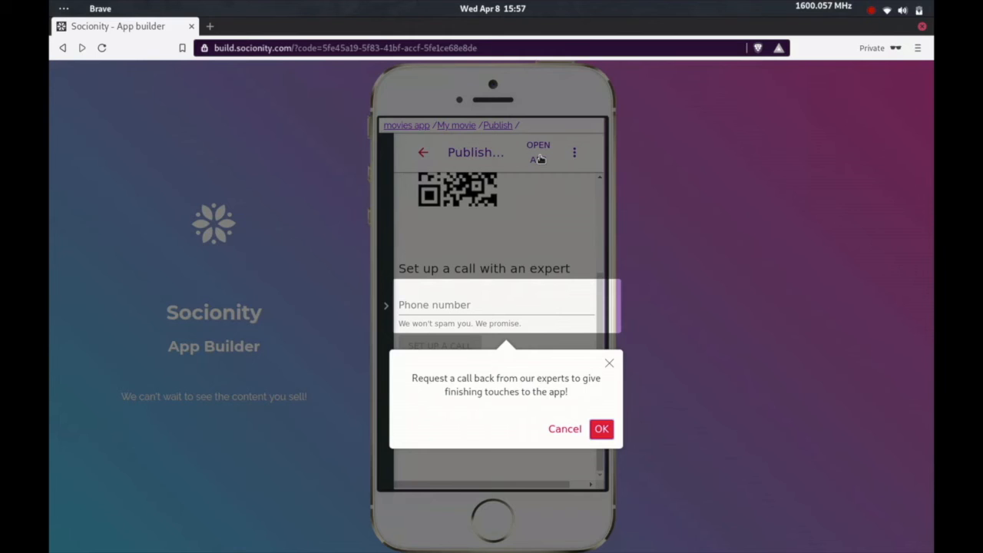
pyautogui.click(603, 429)
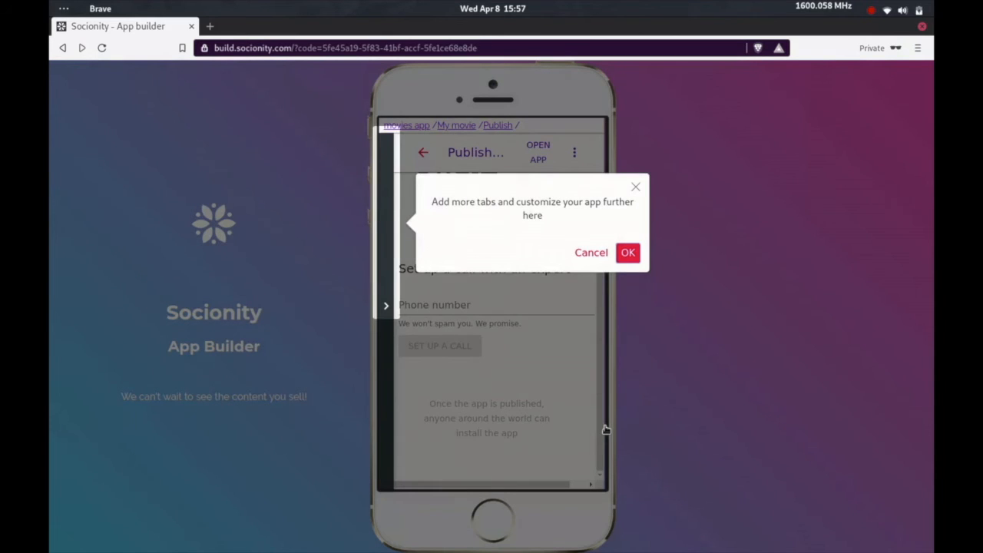
pyautogui.moveTo(600, 282)
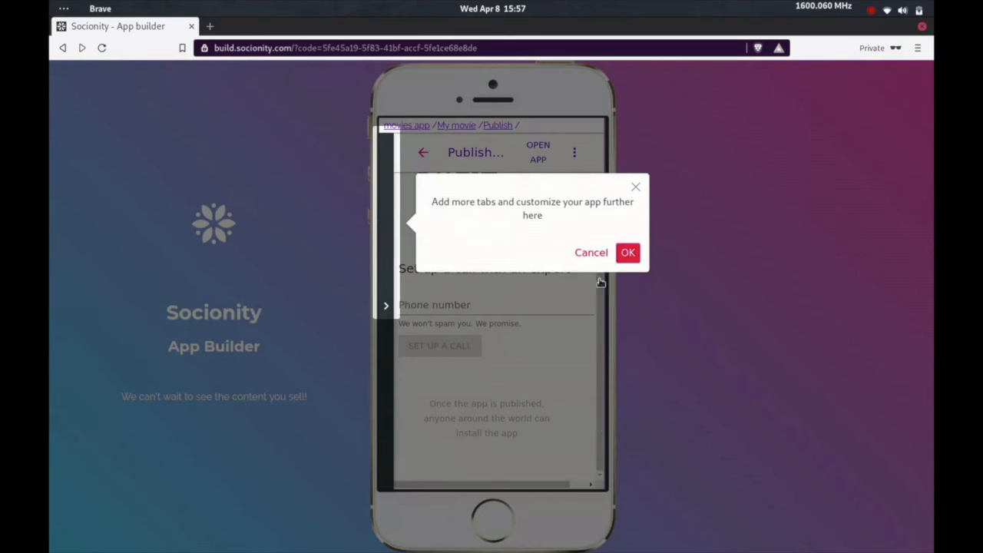
pyautogui.click(627, 252)
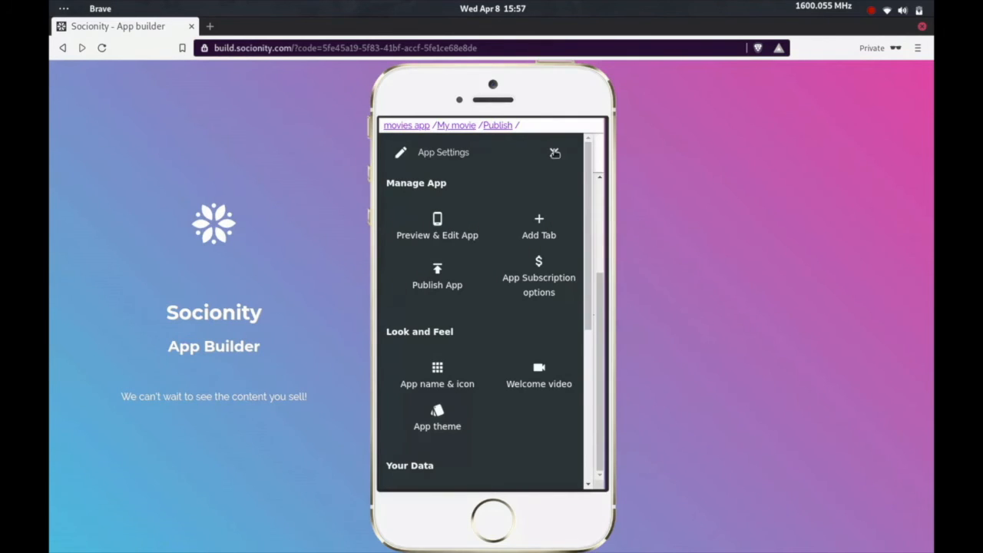
pyautogui.click(436, 276)
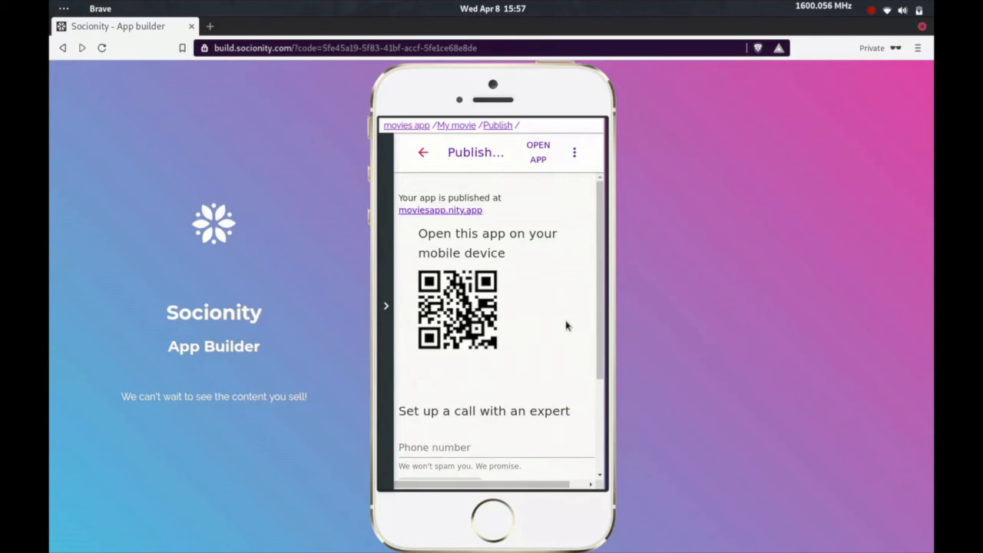
pyautogui.moveTo(461, 221)
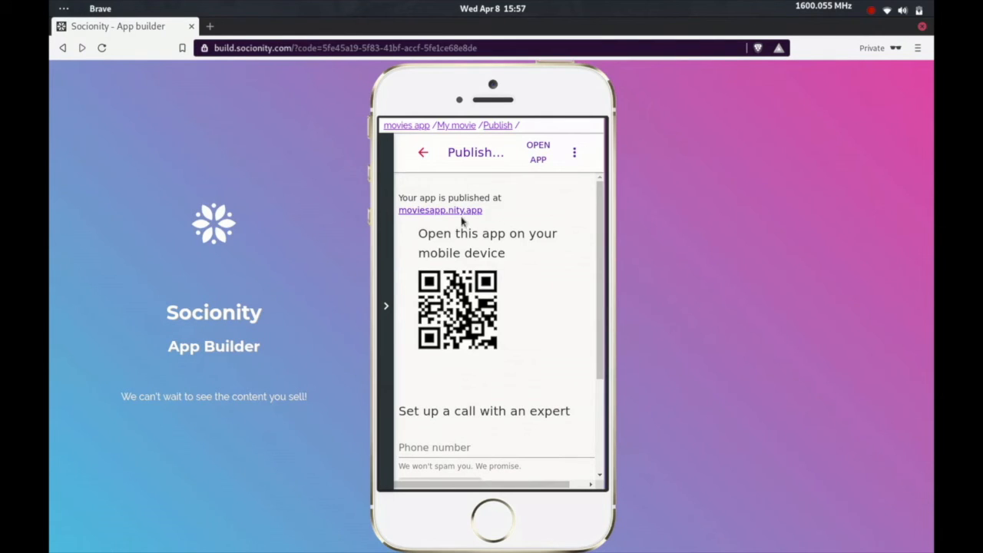
pyautogui.click(439, 209)
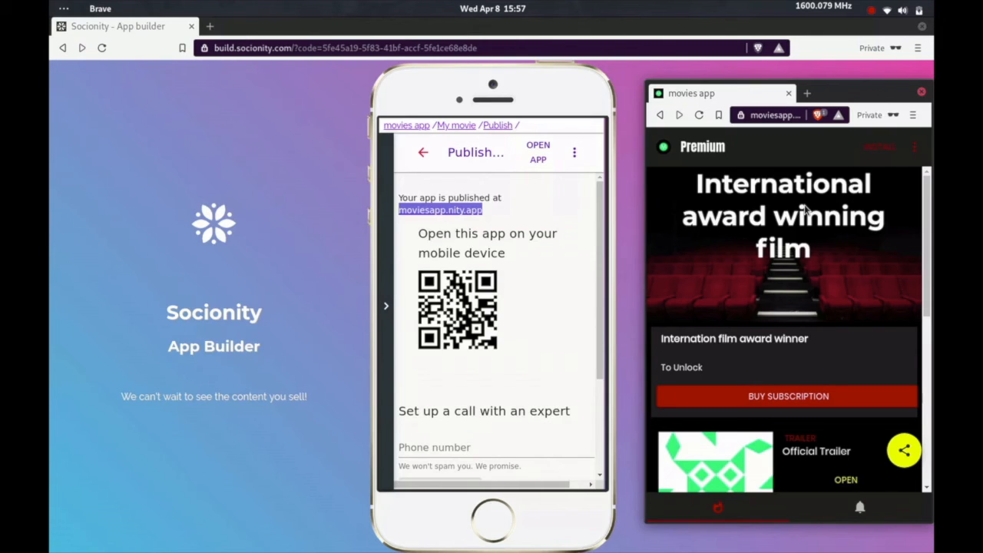
# Browse the award-film collection in the live app and open the free Official Trailer
pyautogui.scroll(-3)
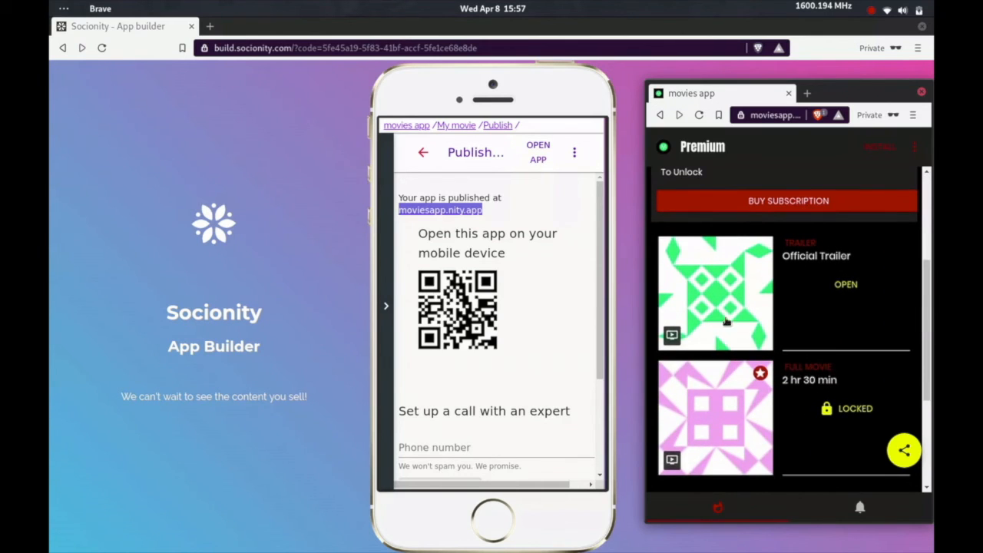
pyautogui.moveTo(818, 314)
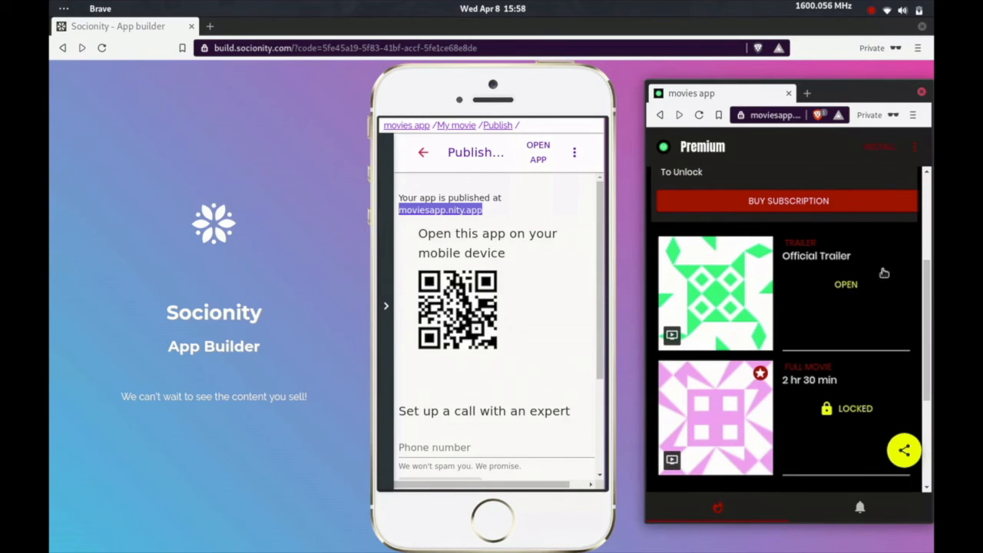
pyautogui.moveTo(818, 284)
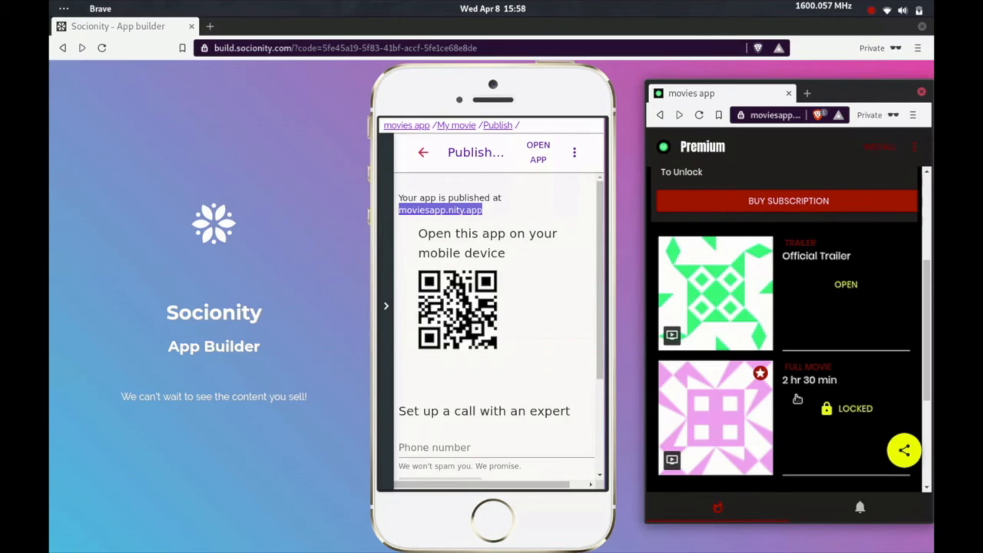
pyautogui.moveTo(854, 295)
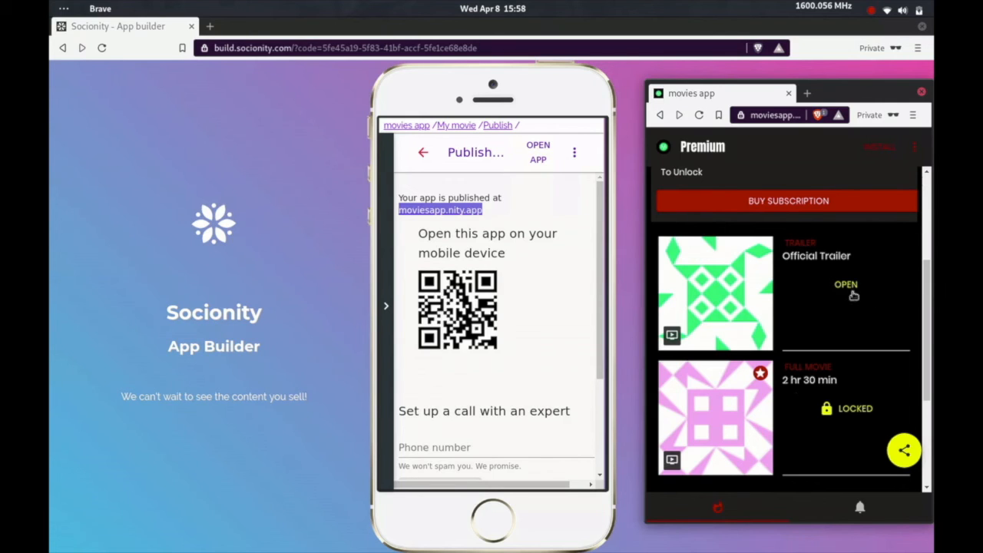
pyautogui.click(845, 284)
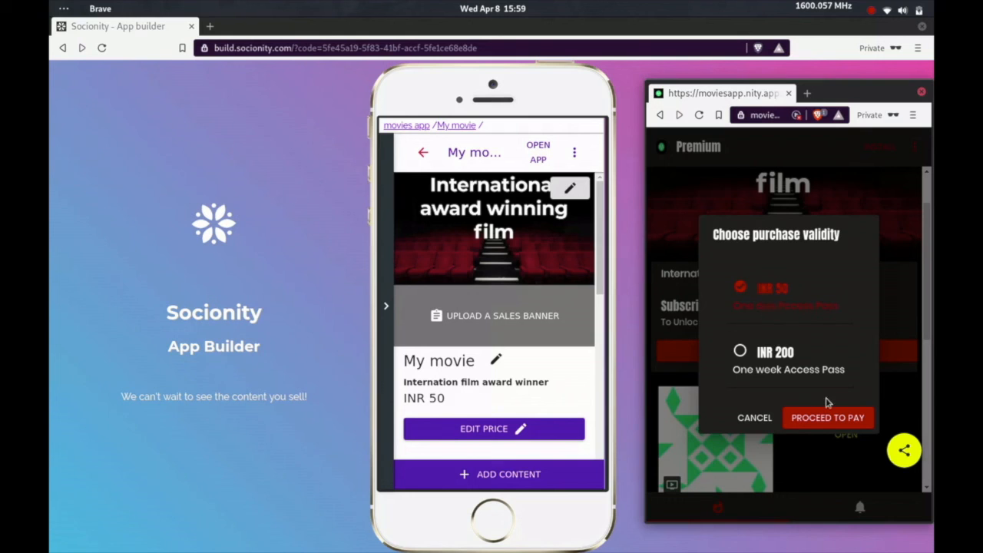
# Check out the INR 50 one-day pass through payment options and phone number entry
pyautogui.click(827, 417)
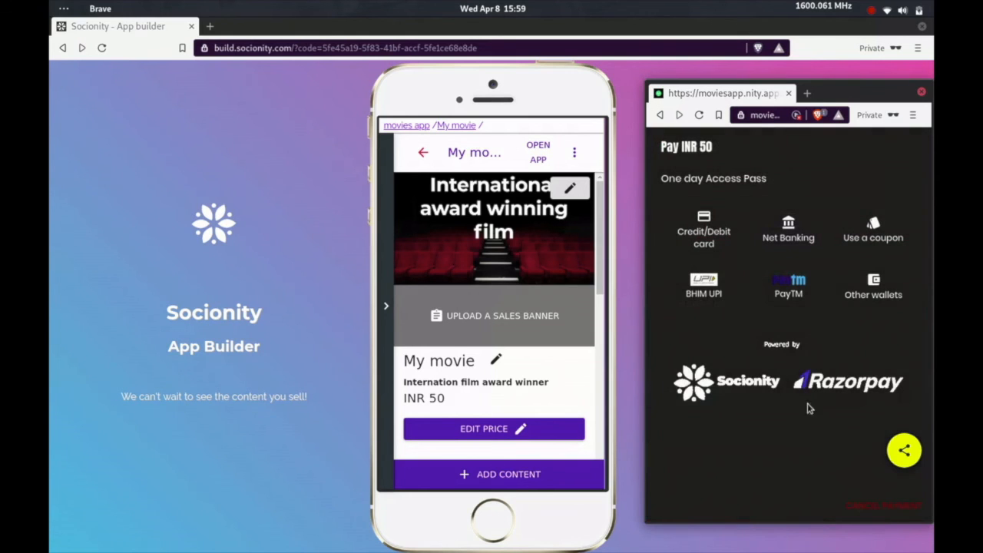
pyautogui.moveTo(705, 295)
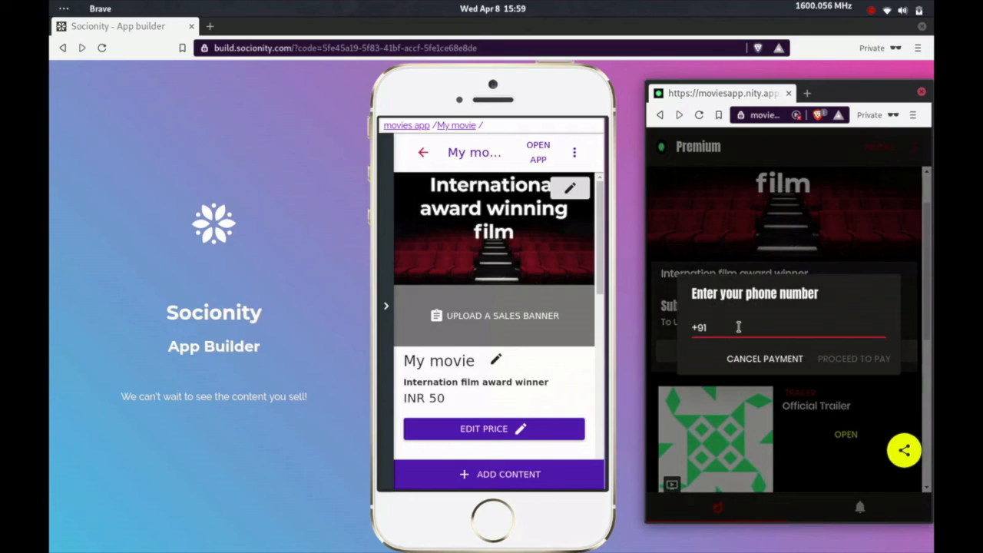
pyautogui.click(854, 358)
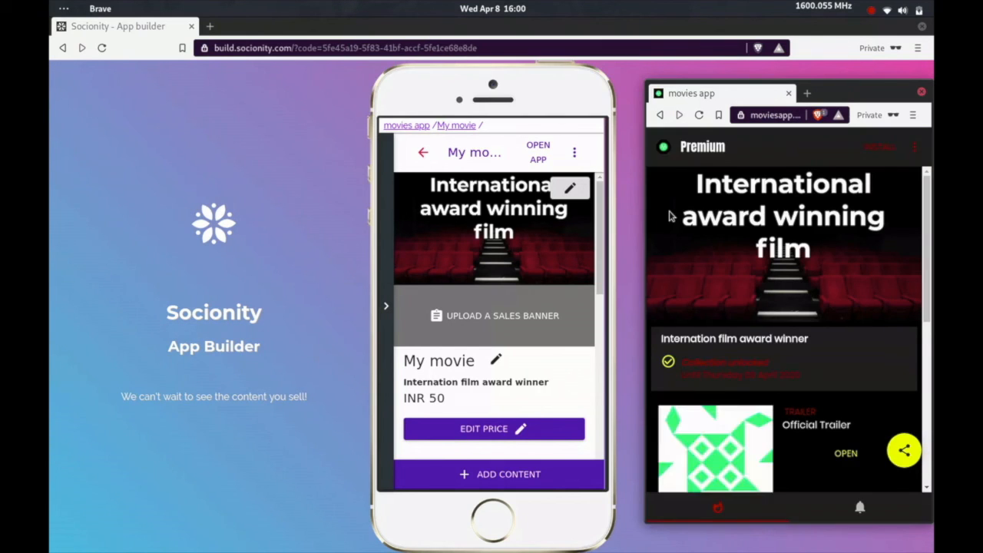
pyautogui.moveTo(815, 336)
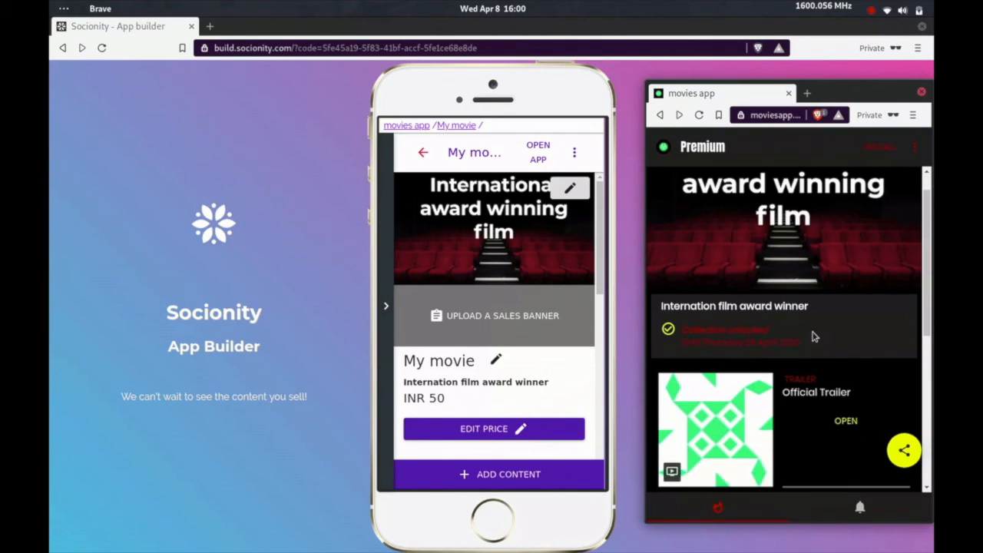
# Play the now-unlocked Full movie, return to the collection, then to the builder
pyautogui.scroll(-3)
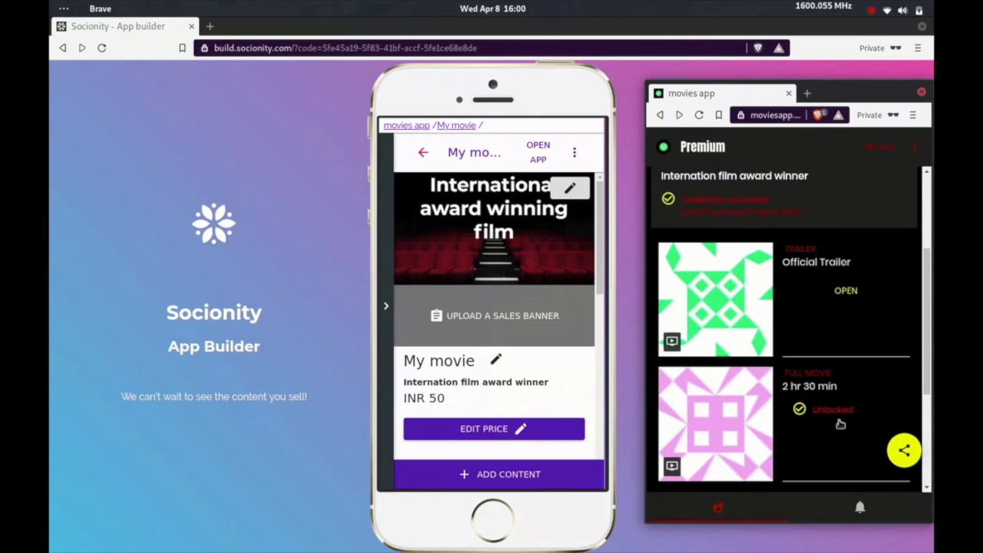
pyautogui.moveTo(872, 421)
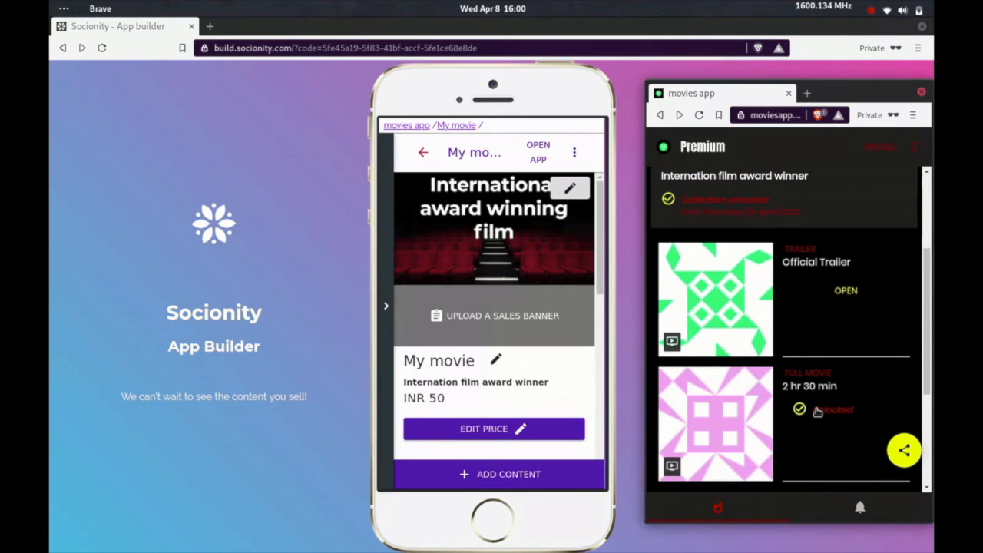
pyautogui.click(714, 424)
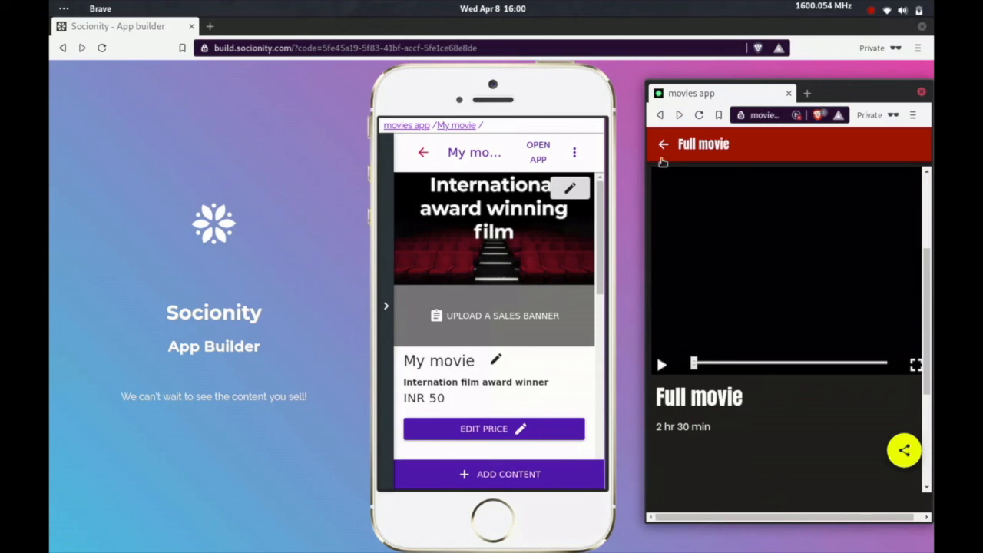
pyautogui.click(664, 144)
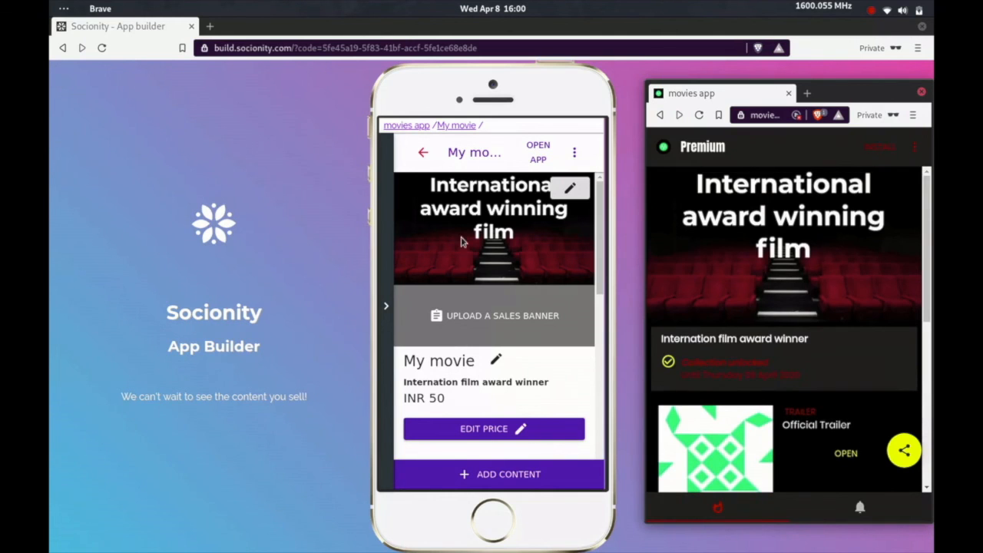
pyautogui.click(423, 152)
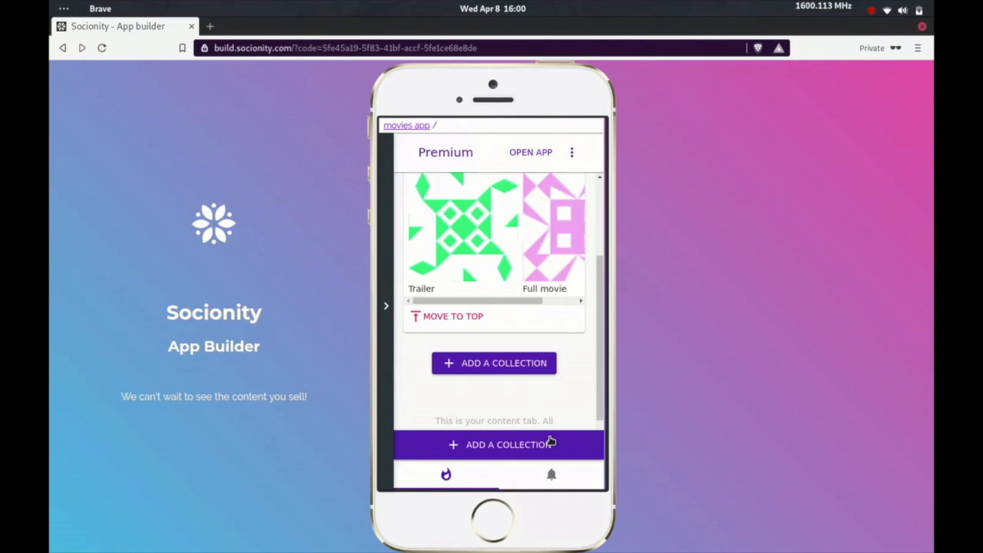
pyautogui.moveTo(397, 299)
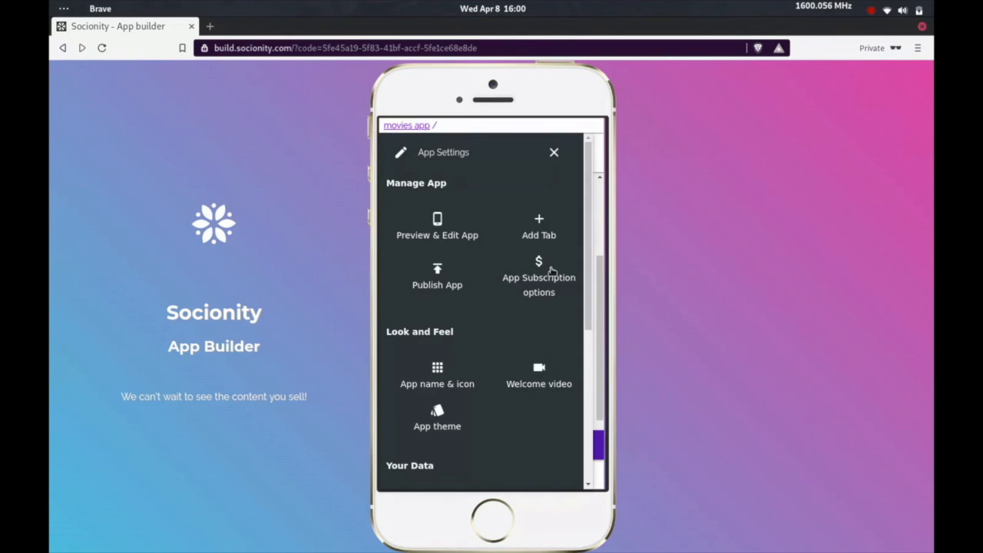
pyautogui.moveTo(402, 335)
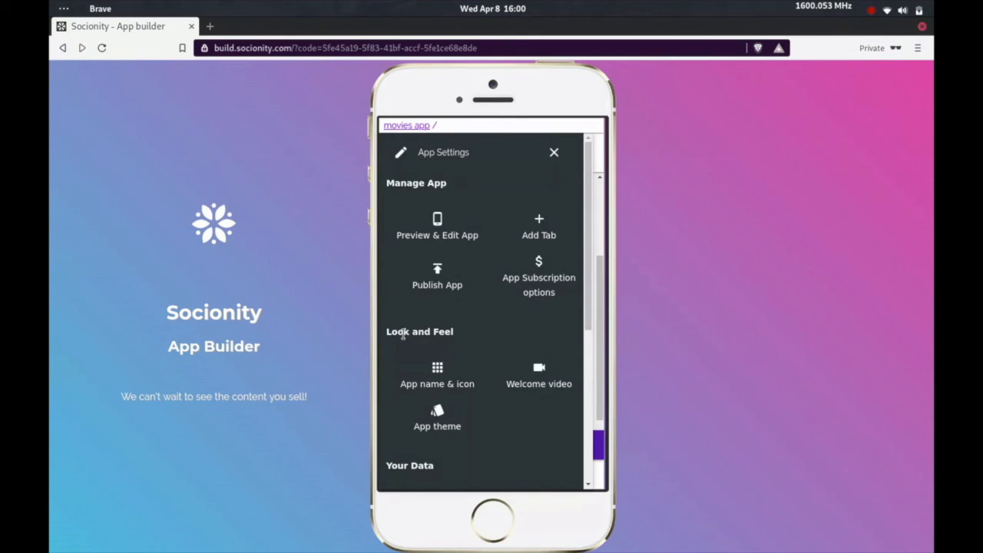
pyautogui.moveTo(415, 409)
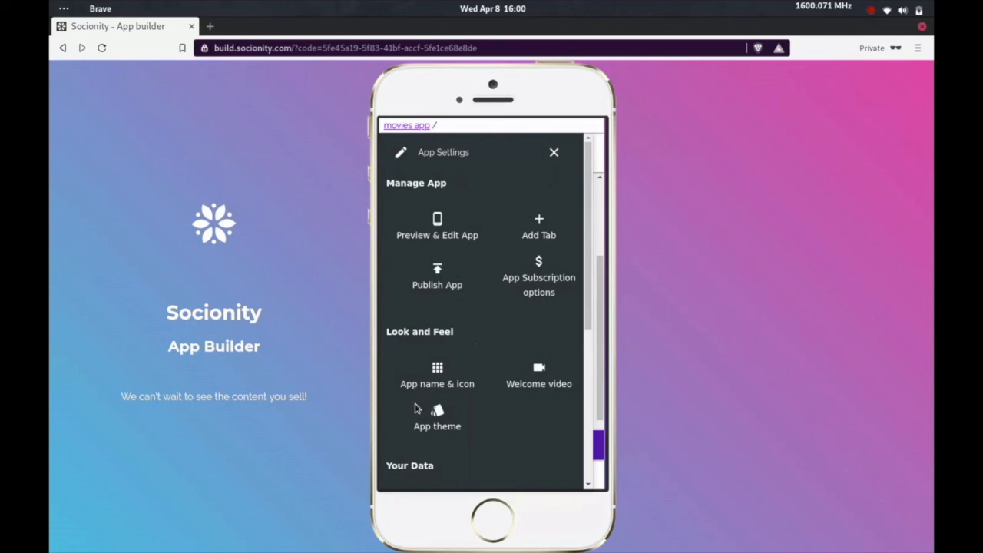
pyautogui.moveTo(549, 224)
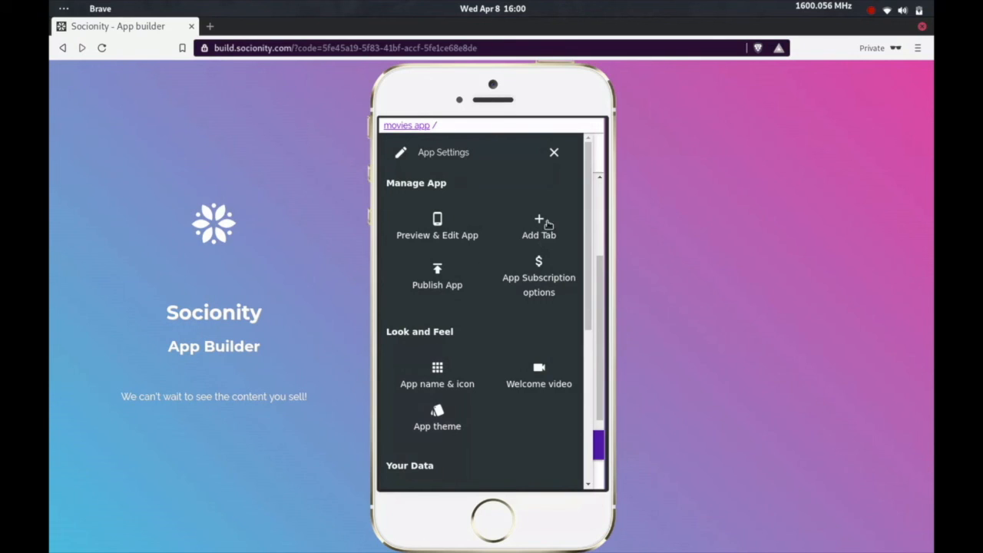
# Begin a new tab and review tab types like Content or Courses, Forums, About Me
pyautogui.click(537, 227)
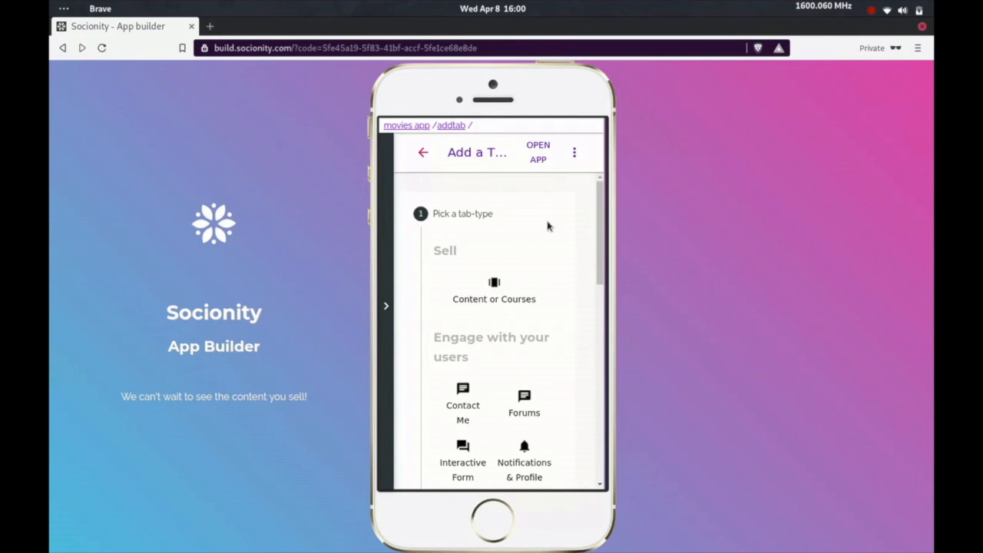
pyautogui.moveTo(506, 352)
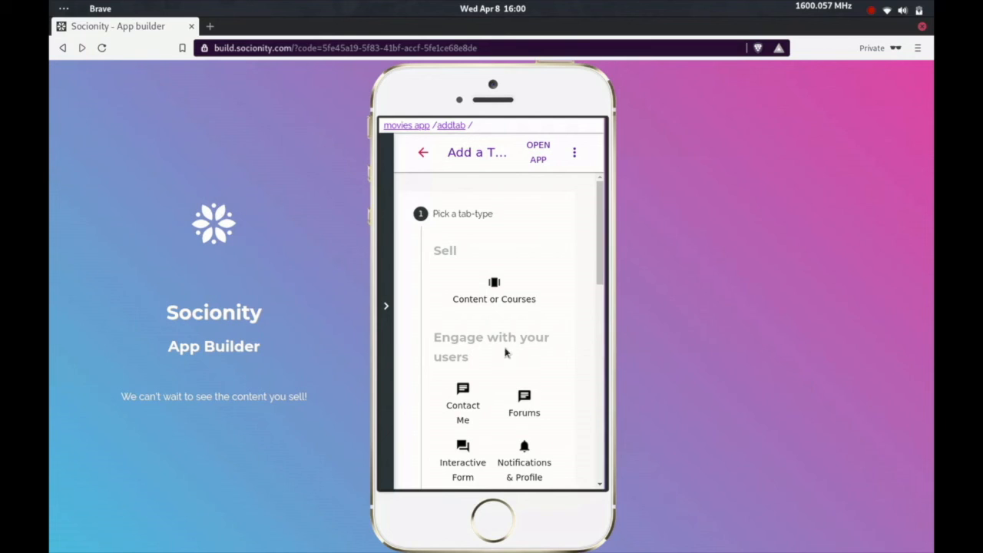
pyautogui.scroll(-3)
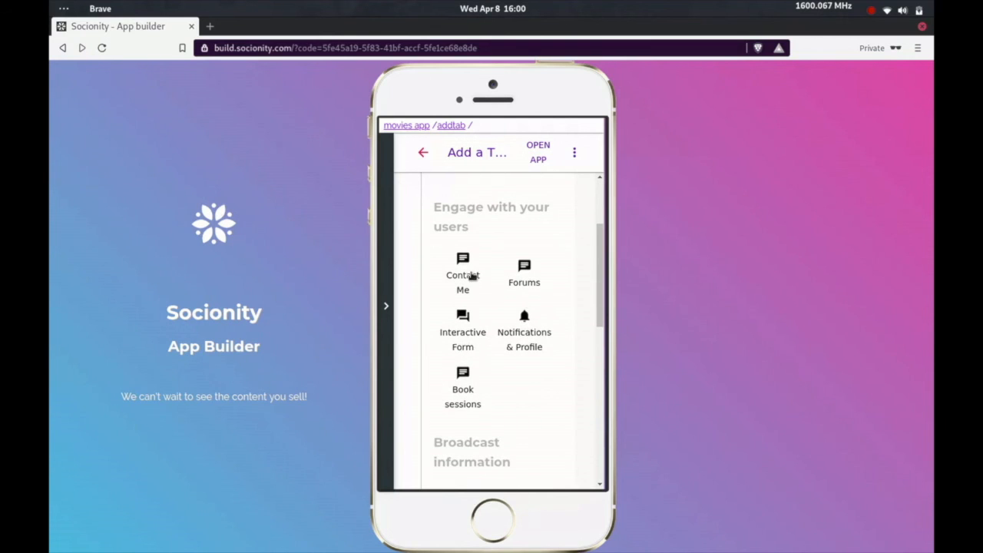
pyautogui.scroll(-3)
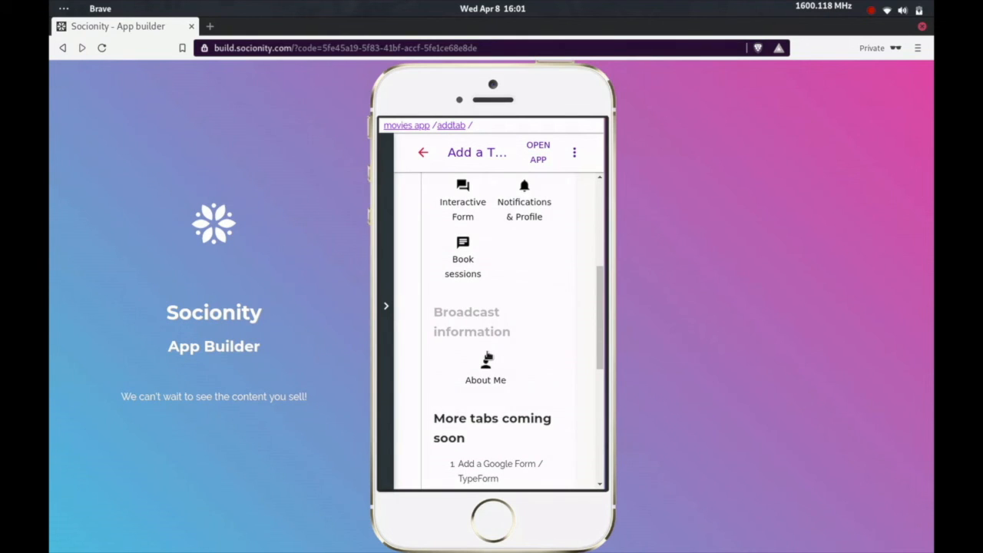
pyautogui.scroll(-3)
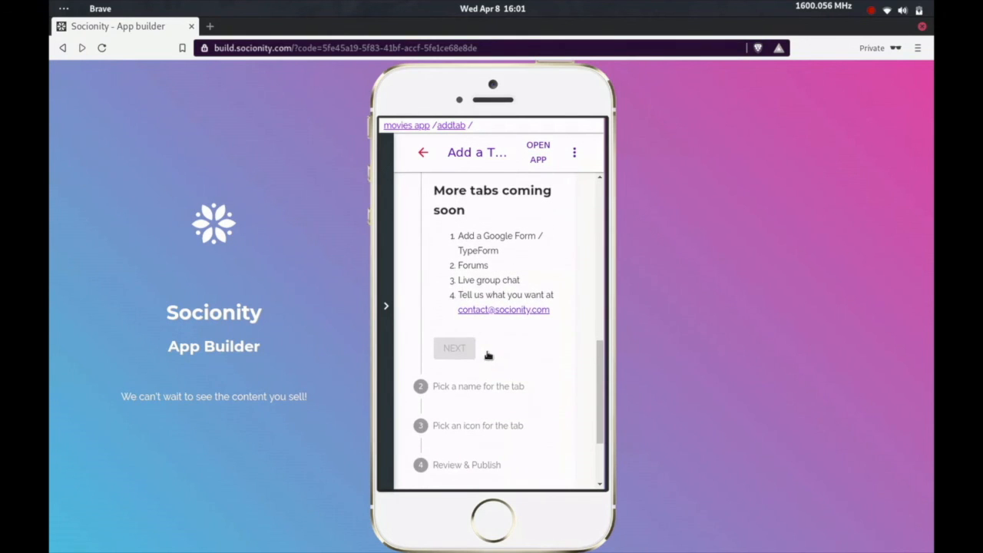